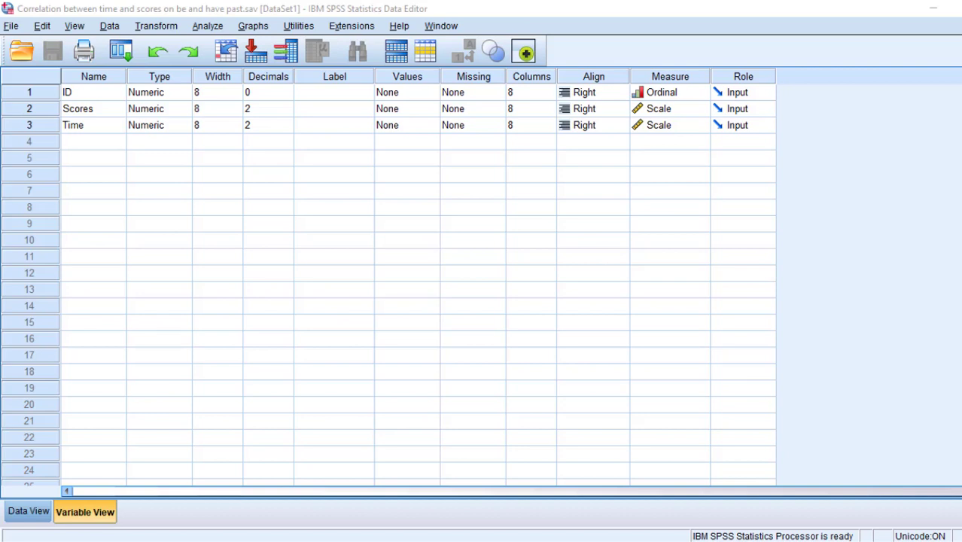
mouse_move(914, 437)
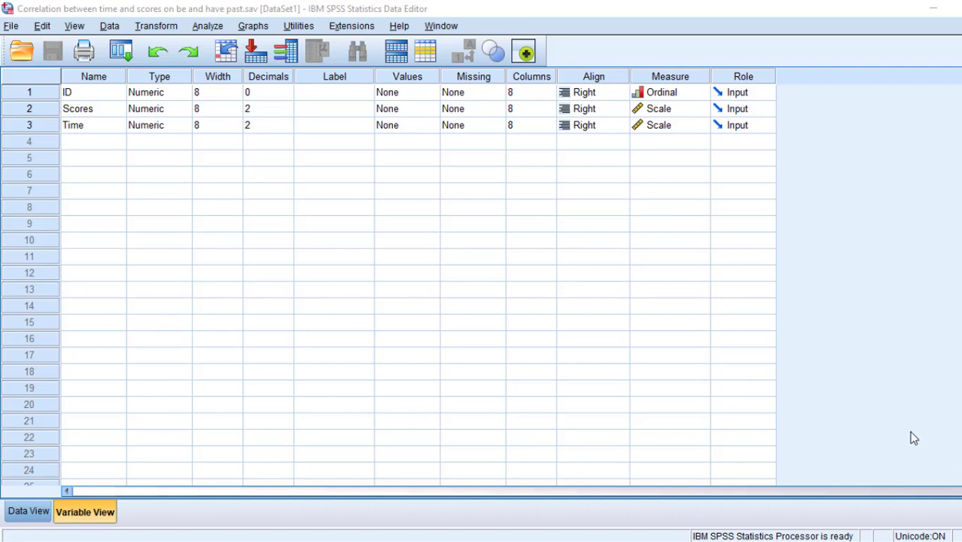
mouse_move(765, 392)
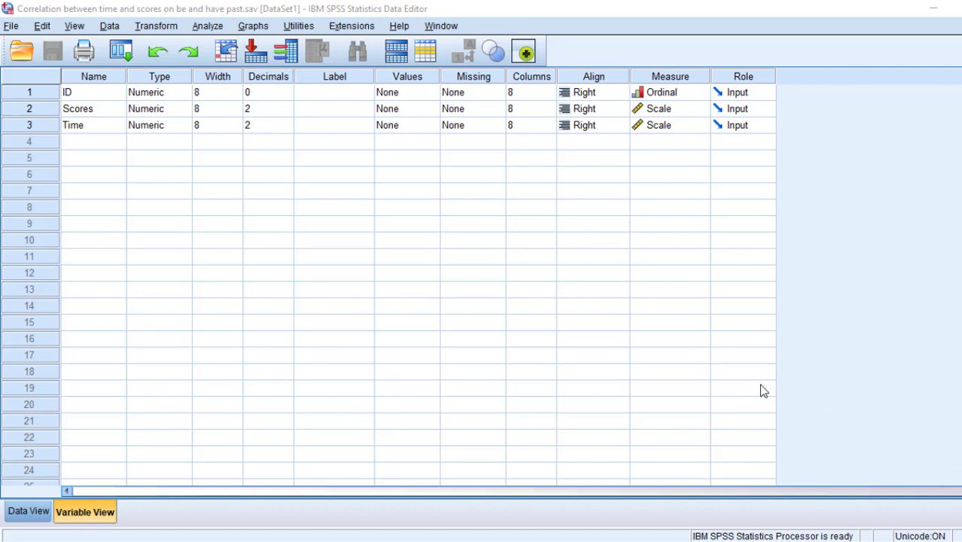
mouse_move(214, 226)
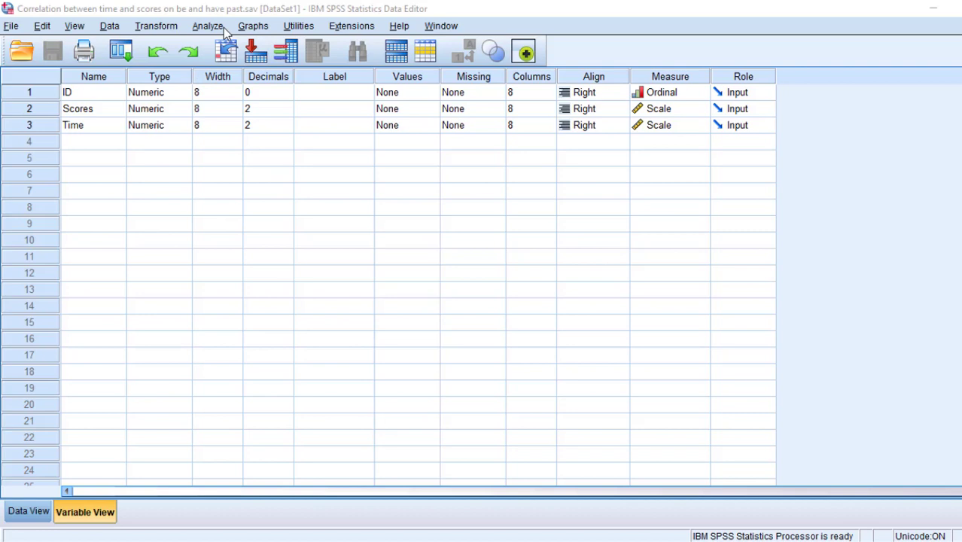
mouse_move(214, 33)
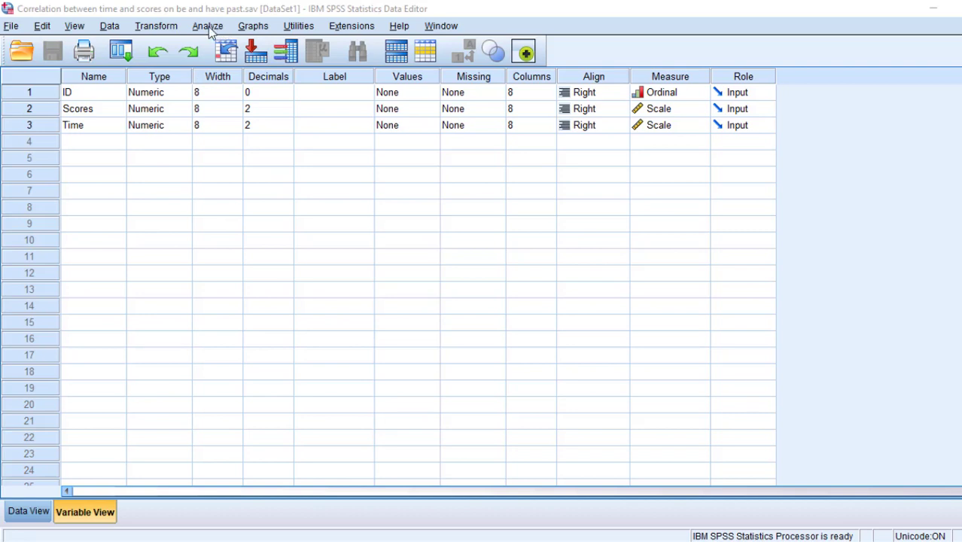
Launch Amos from the Analyze menu and dismiss the wrong-format file warning
left_click(208, 26)
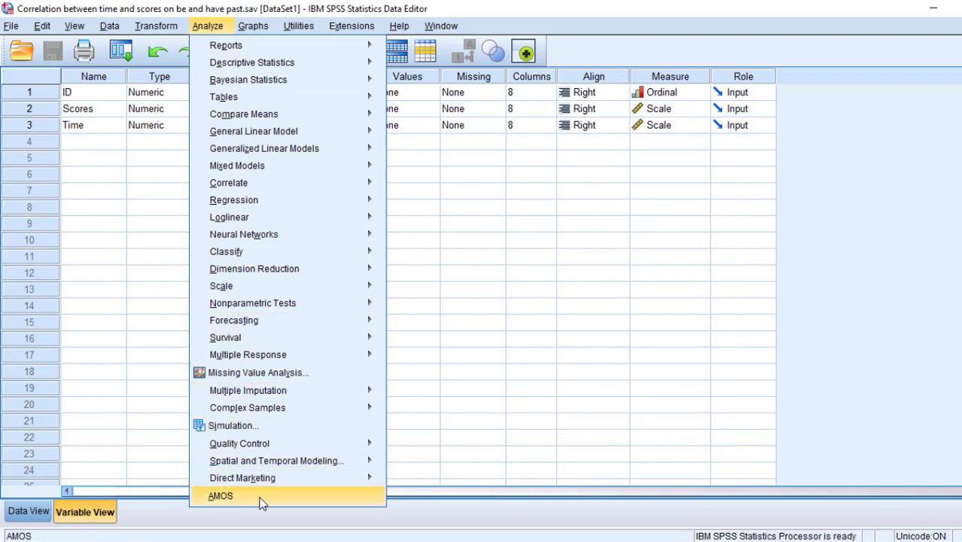
mouse_move(219, 500)
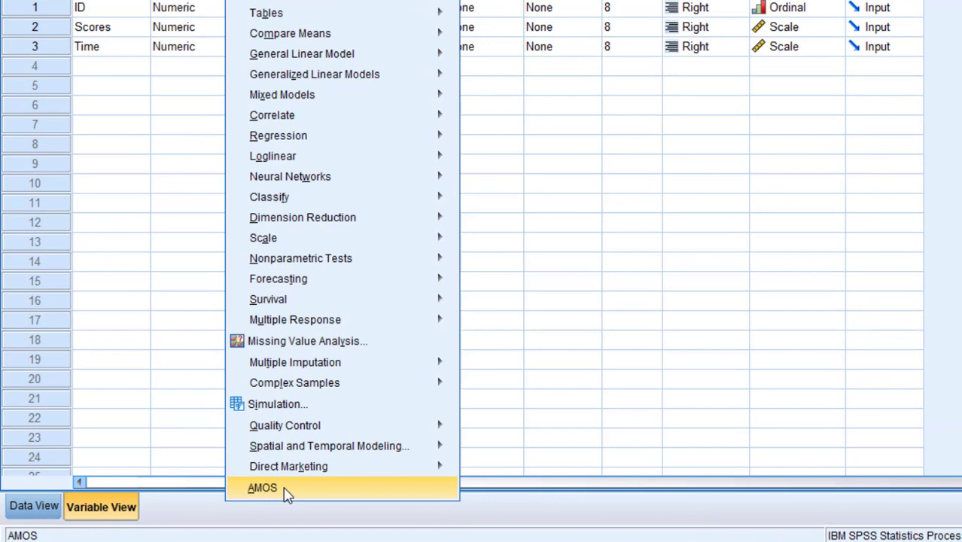
mouse_move(293, 499)
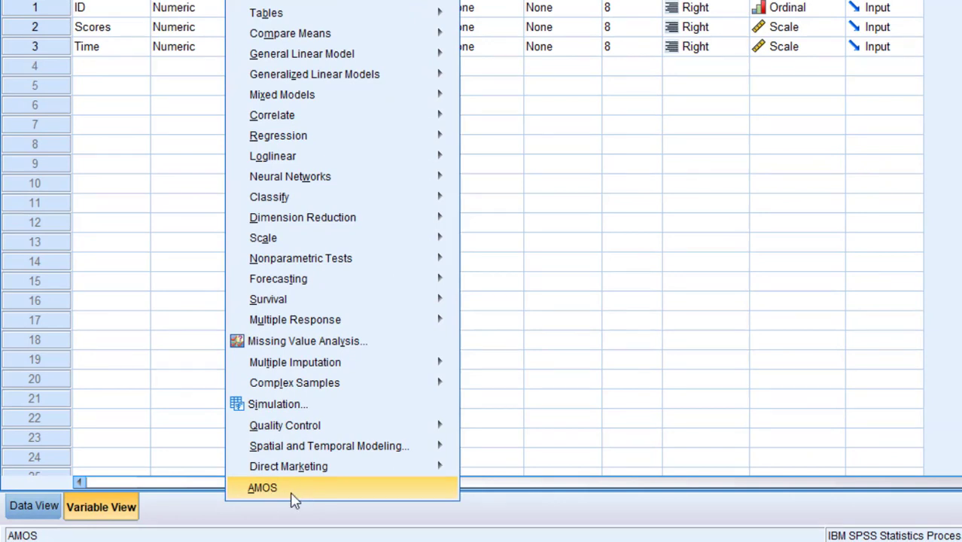
mouse_move(265, 496)
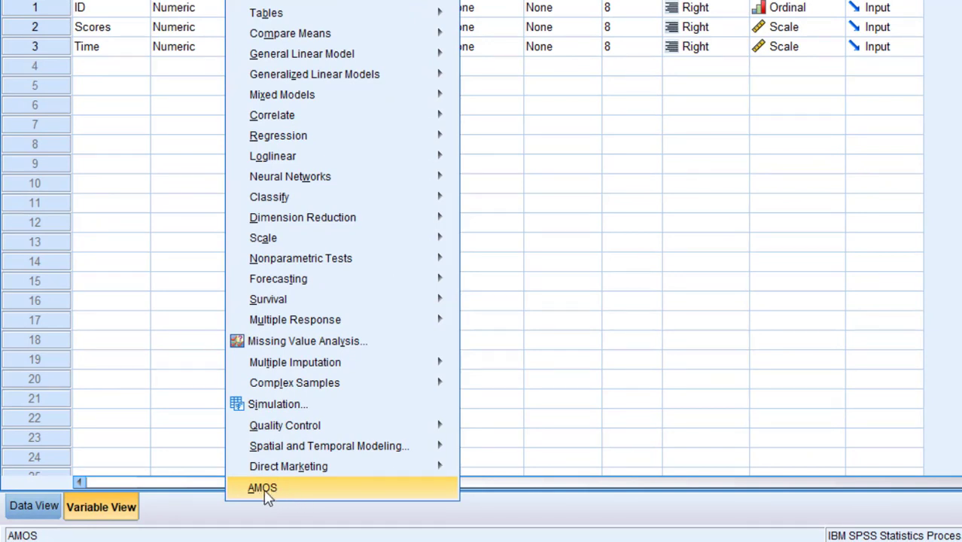
mouse_move(274, 493)
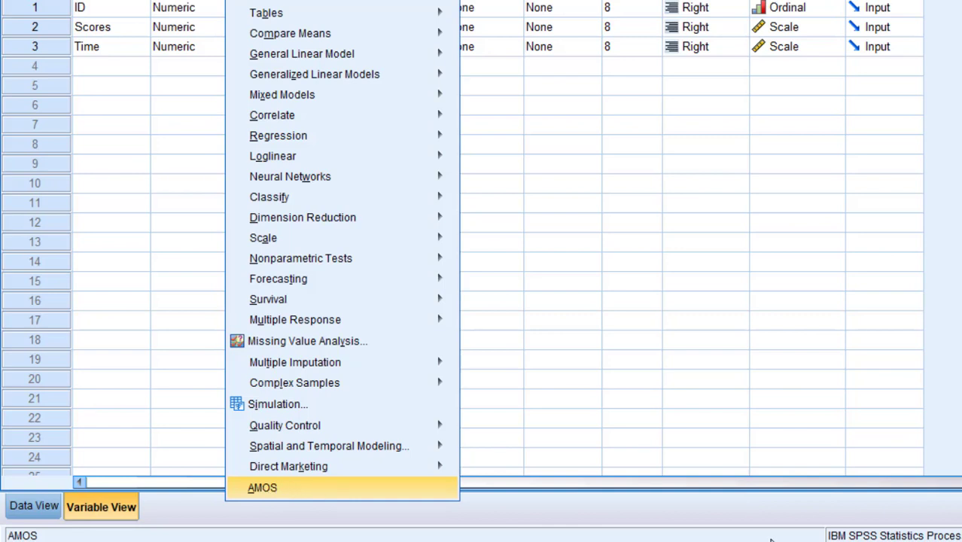
mouse_move(331, 499)
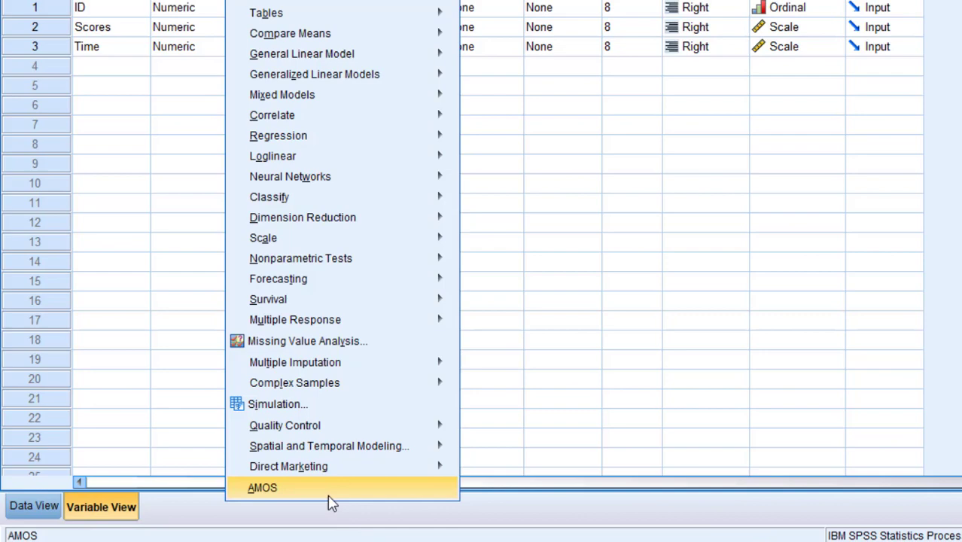
left_click(262, 488)
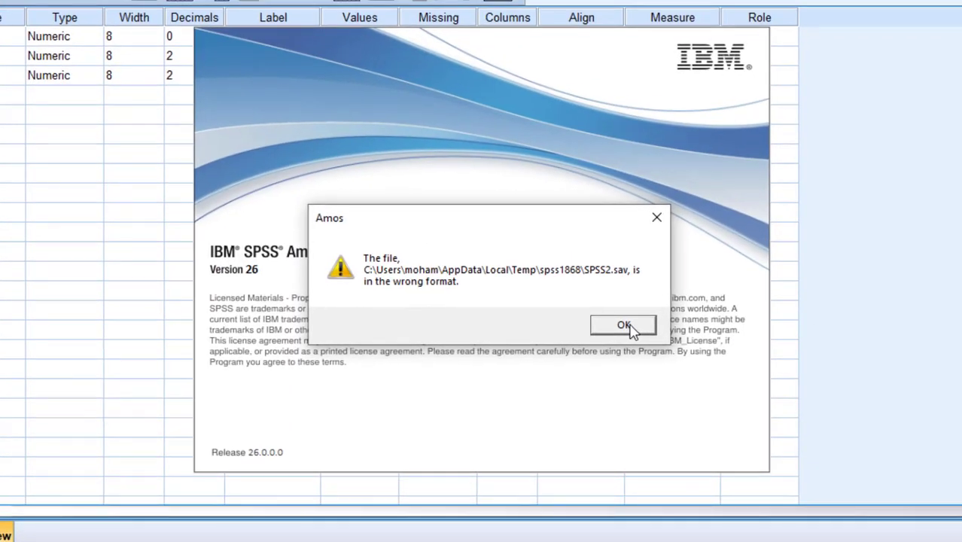
left_click(623, 325)
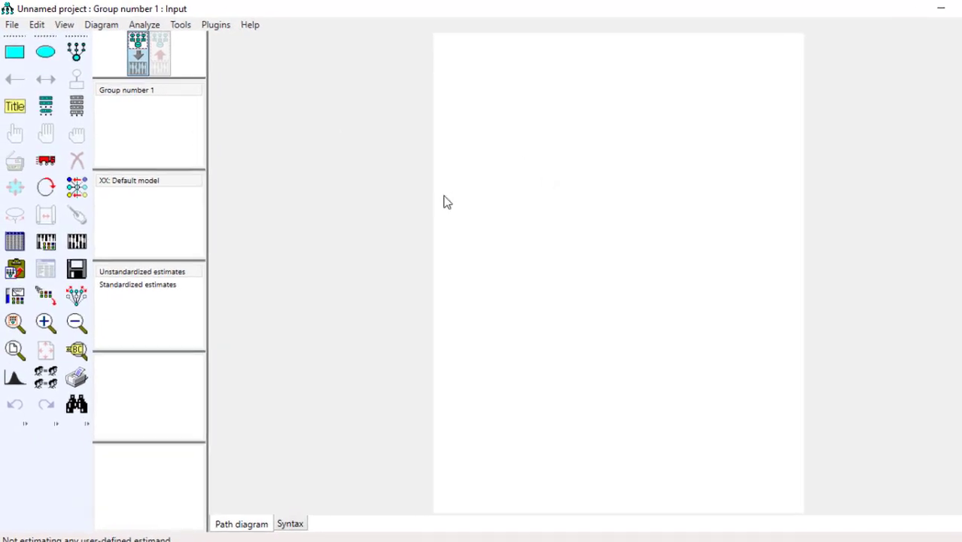
mouse_move(809, 165)
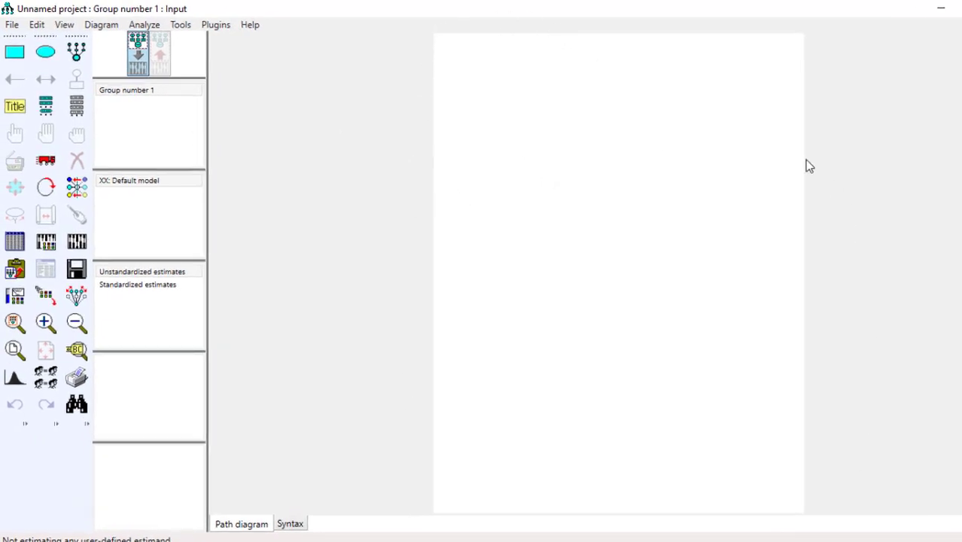
mouse_move(187, 116)
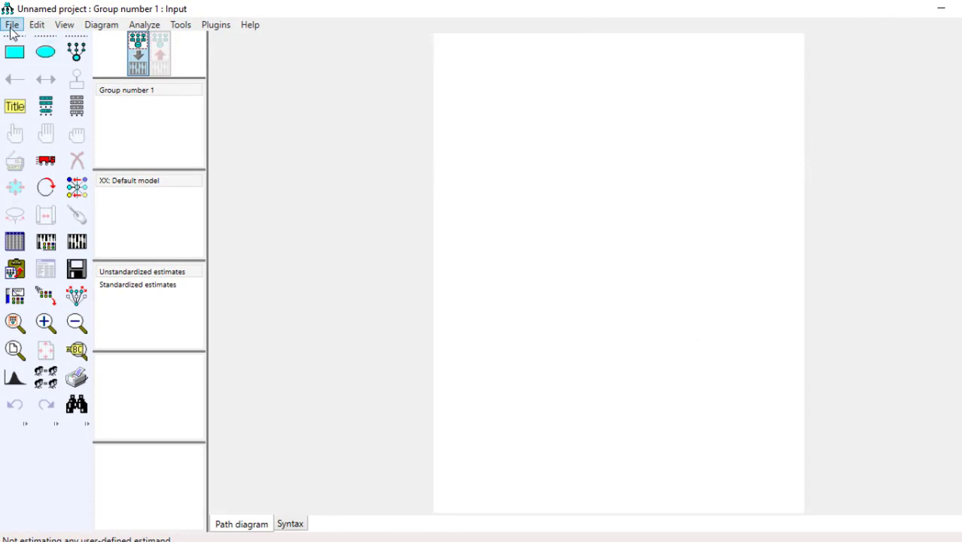
left_click(12, 24)
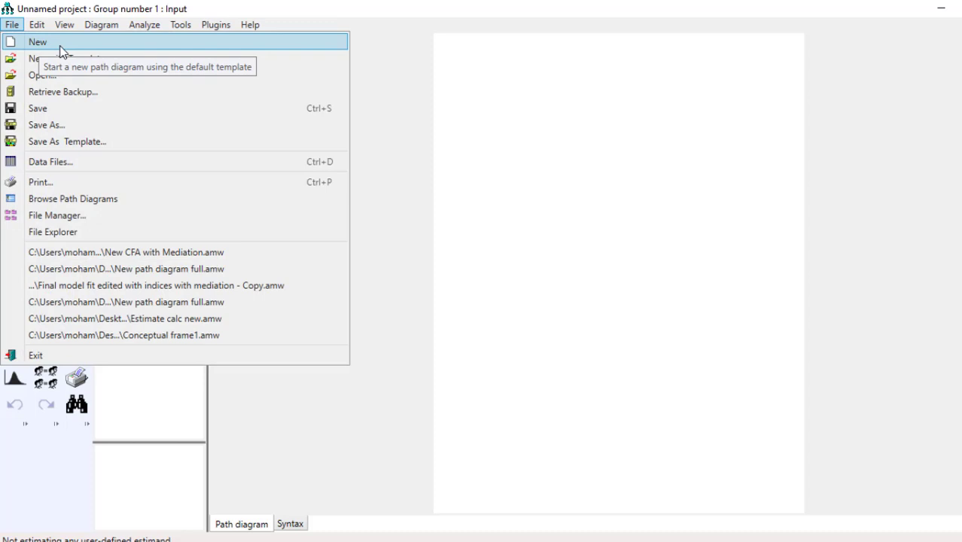
mouse_move(69, 58)
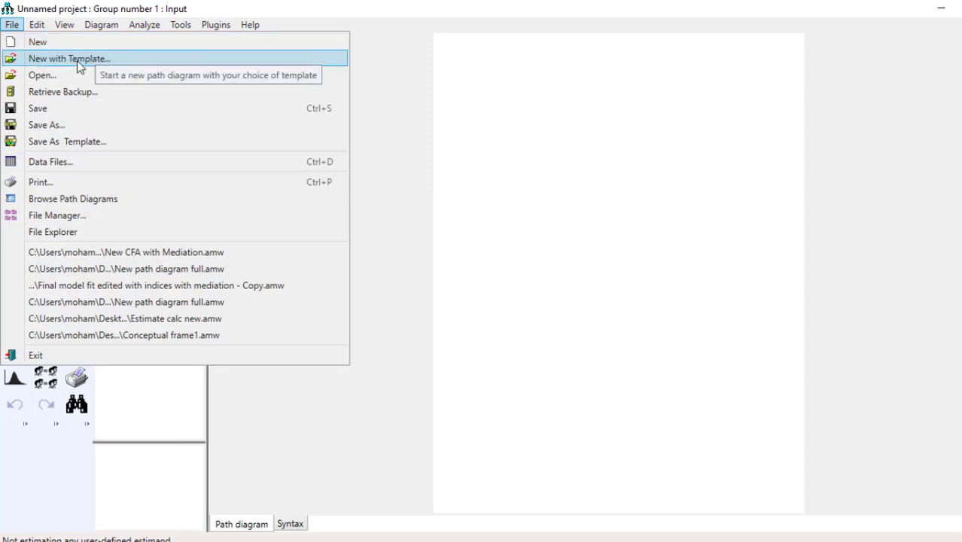
mouse_move(67, 141)
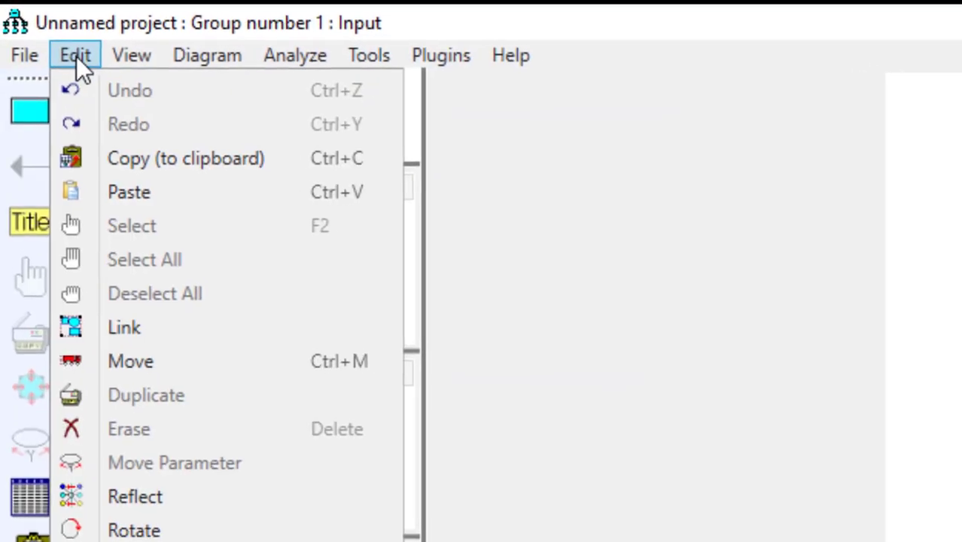
Set the diagram's paper size to Landscape - A4 in Interface Properties
left_click(135, 53)
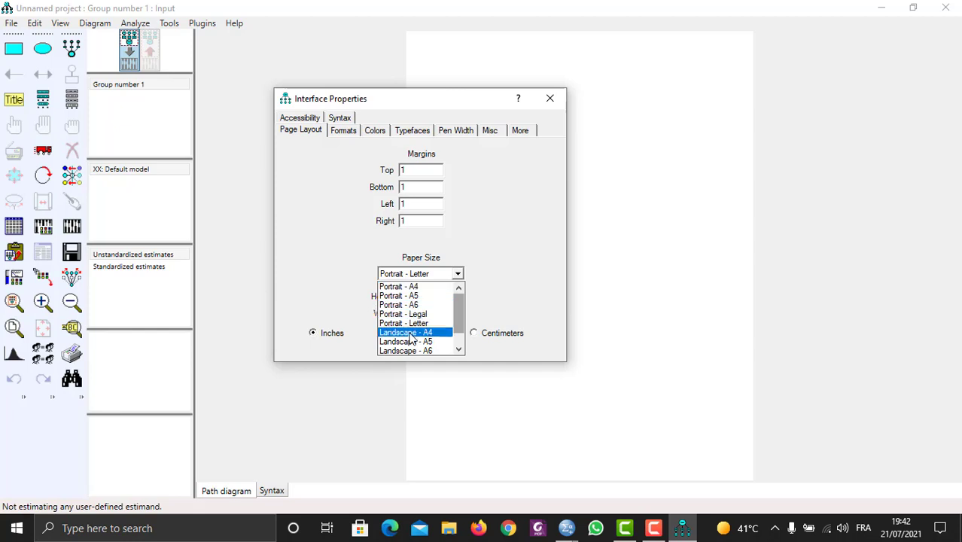
left_click(407, 332)
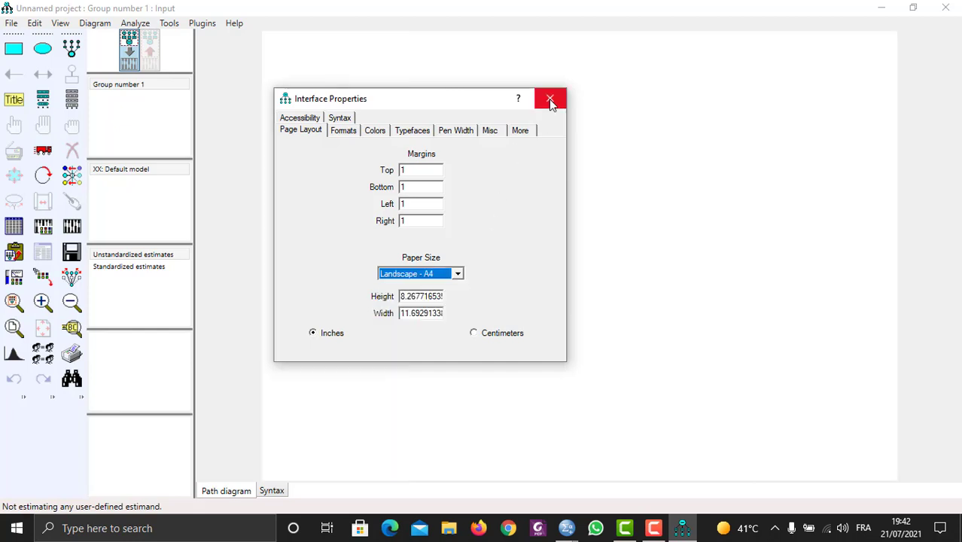
left_click(550, 100)
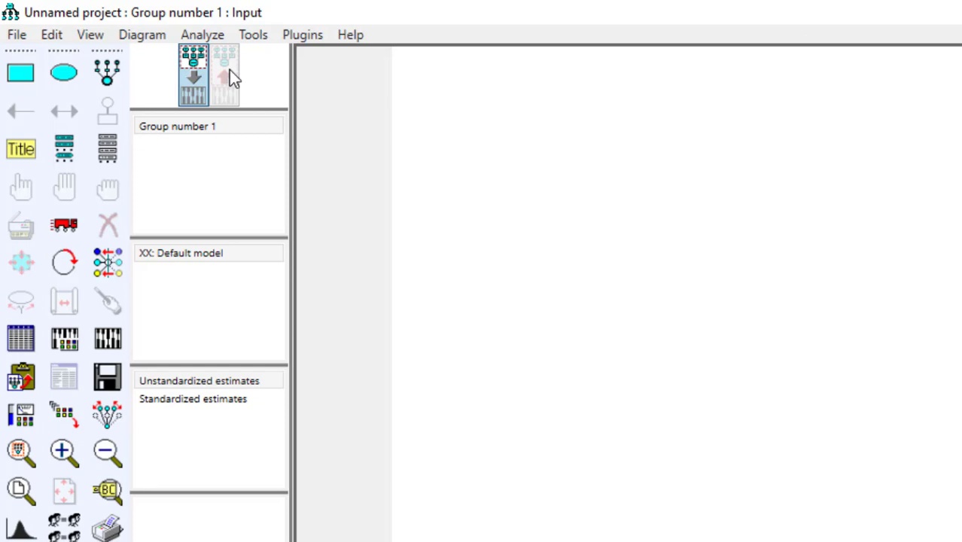
mouse_move(21, 72)
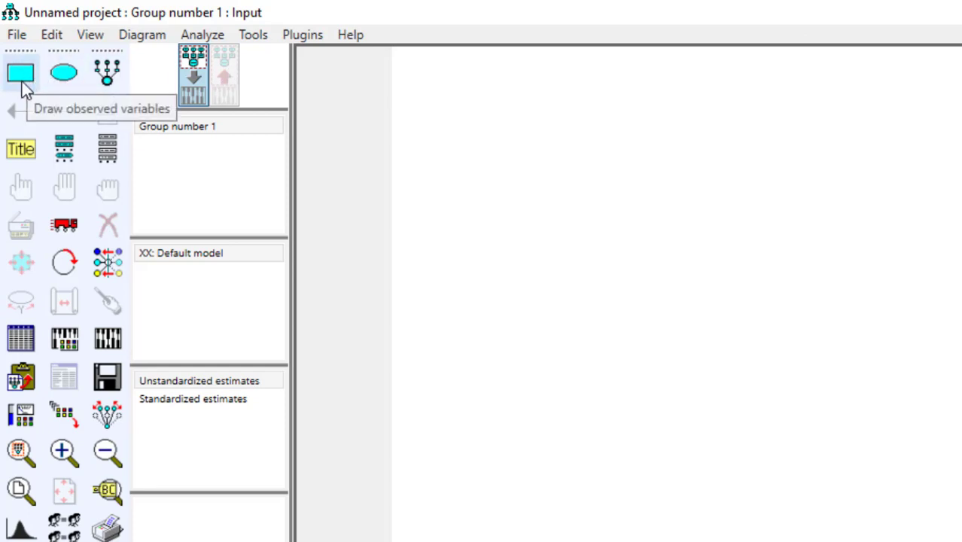
mouse_move(47, 104)
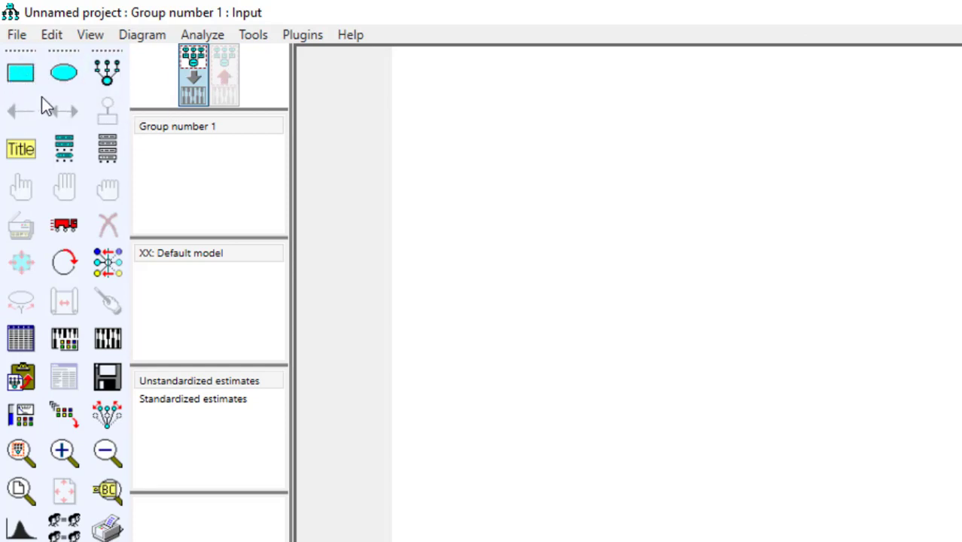
mouse_move(63, 72)
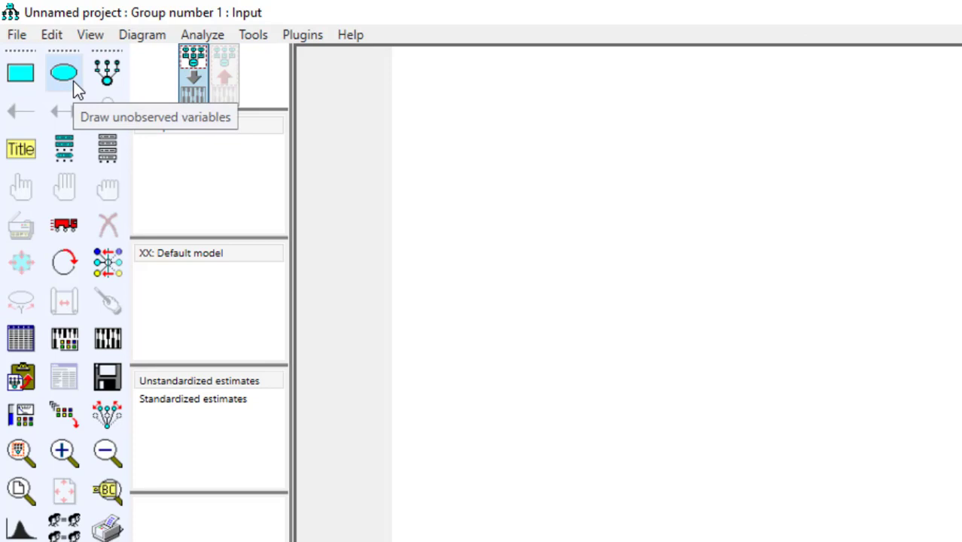
mouse_move(107, 75)
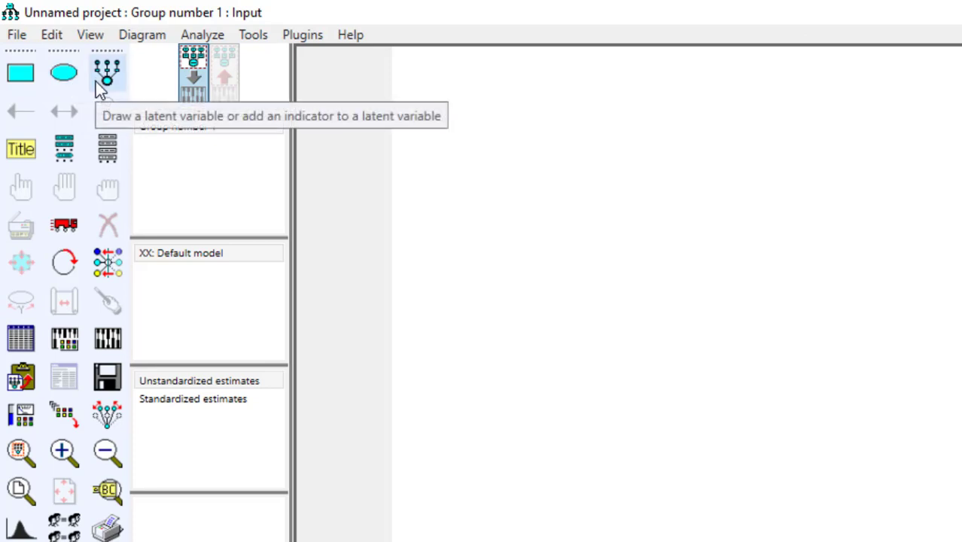
mouse_move(112, 86)
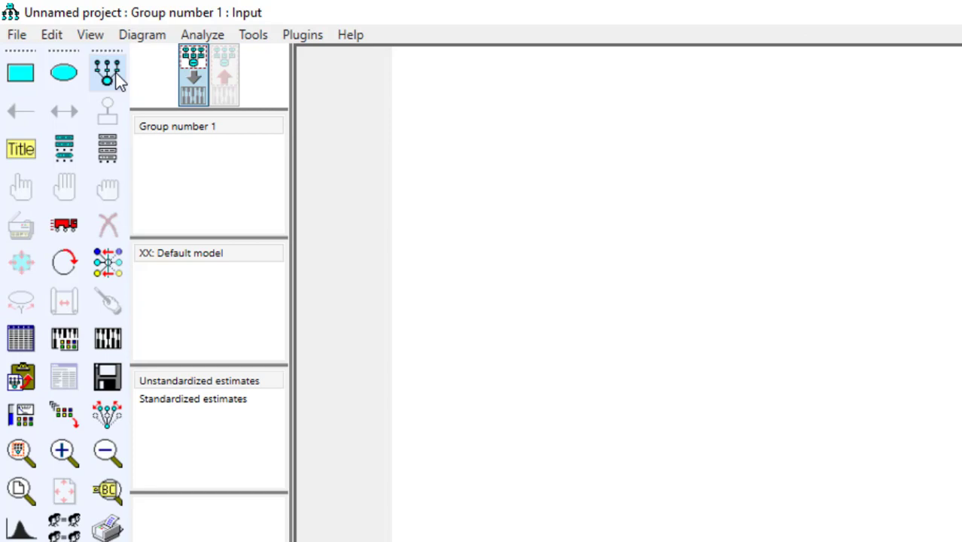
mouse_move(21, 72)
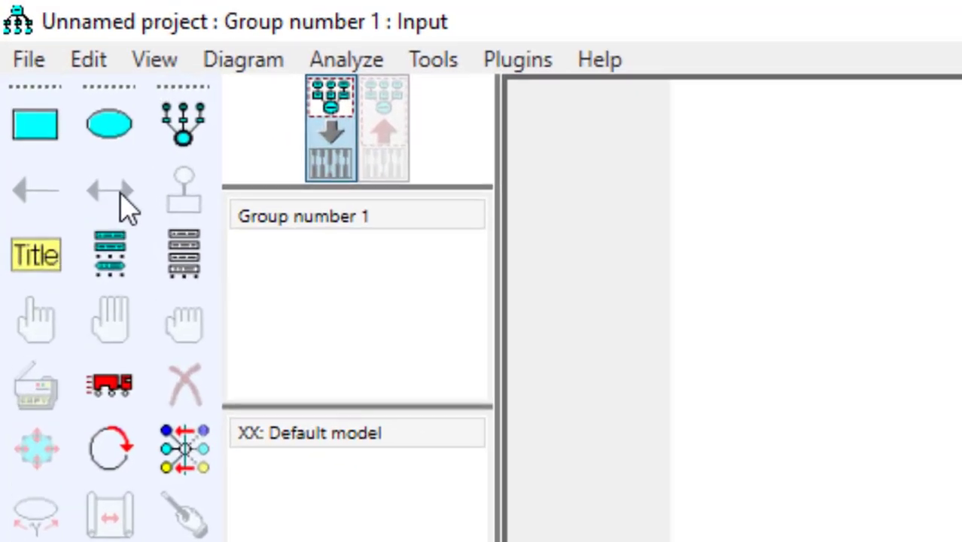
mouse_move(188, 233)
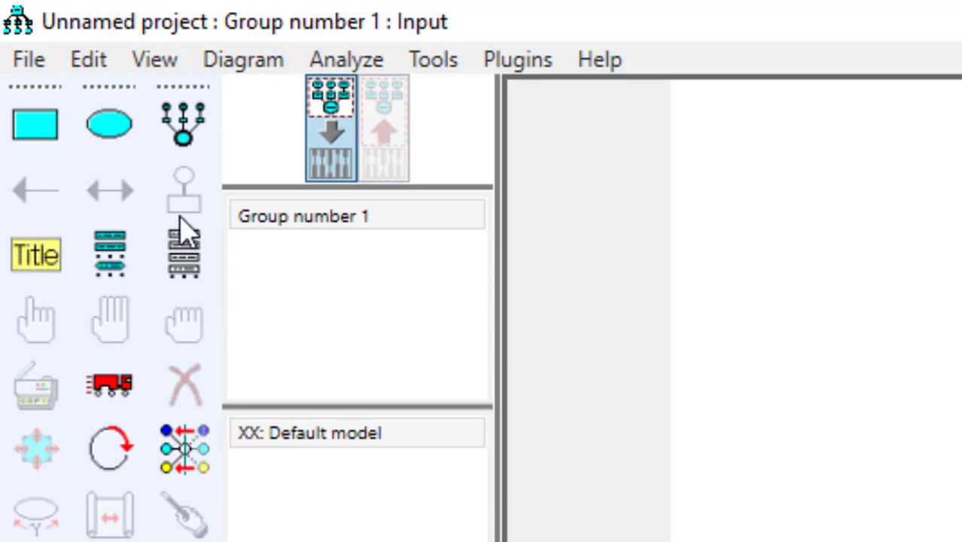
mouse_move(108, 256)
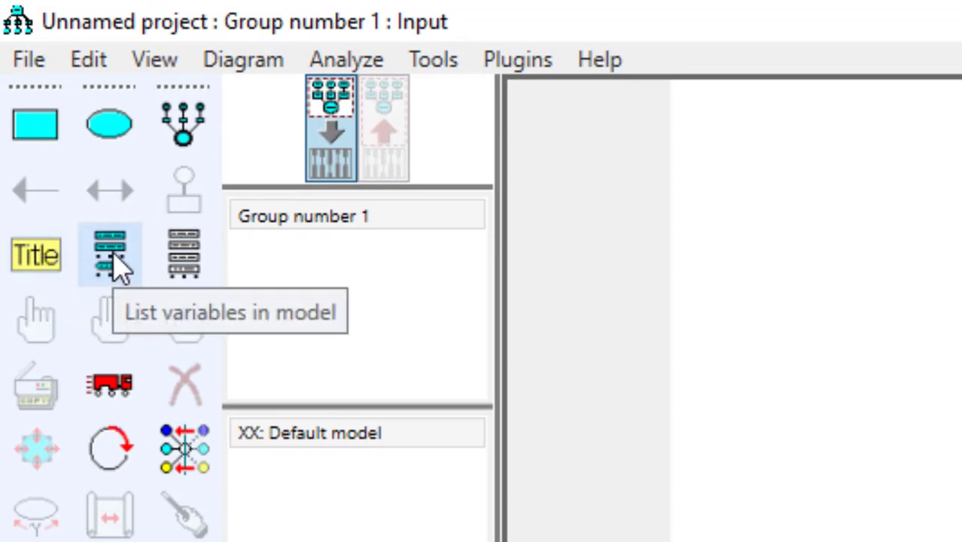
mouse_move(184, 255)
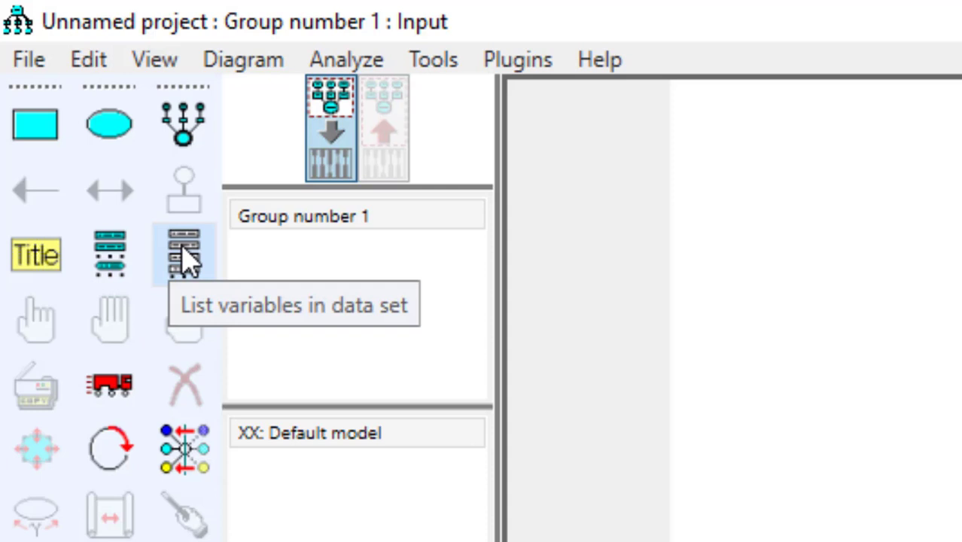
mouse_move(40, 324)
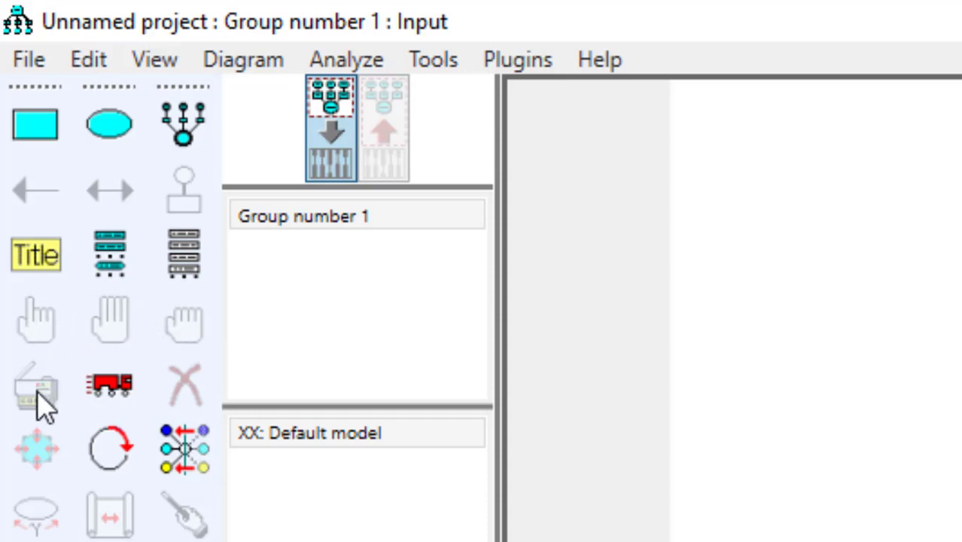
mouse_move(109, 383)
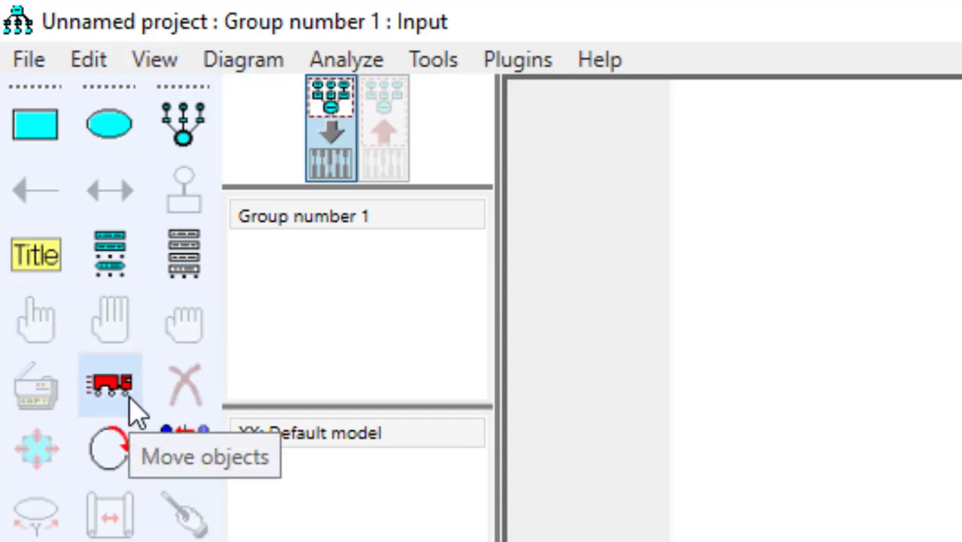
mouse_move(198, 398)
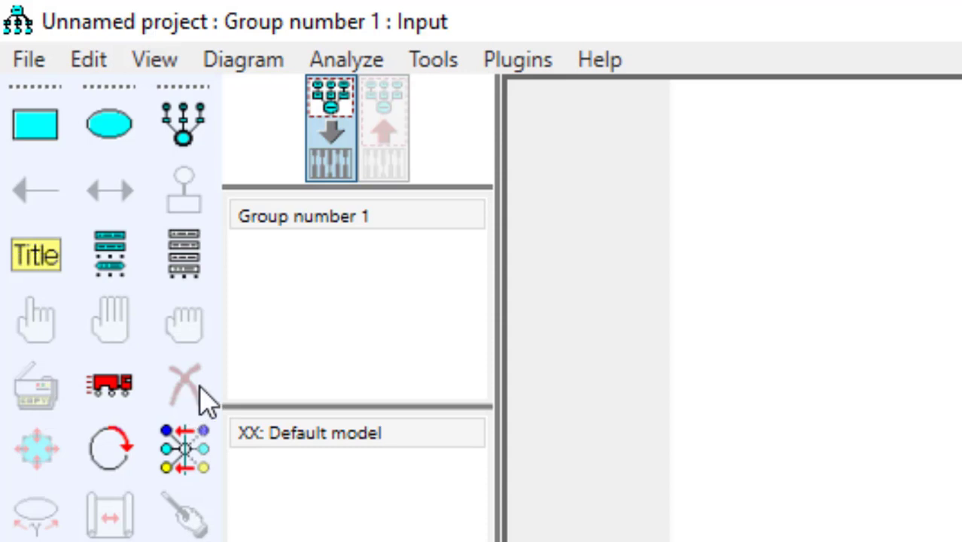
mouse_move(36, 448)
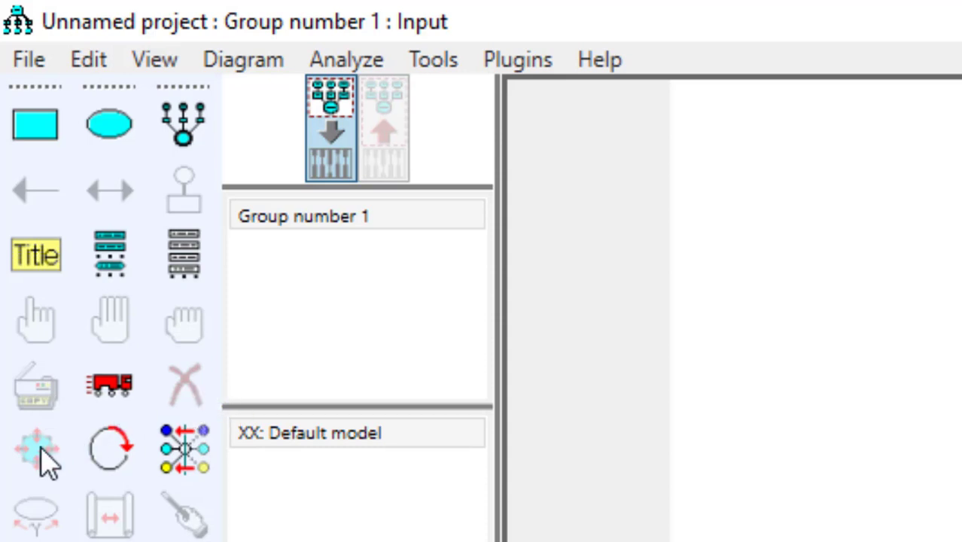
mouse_move(108, 449)
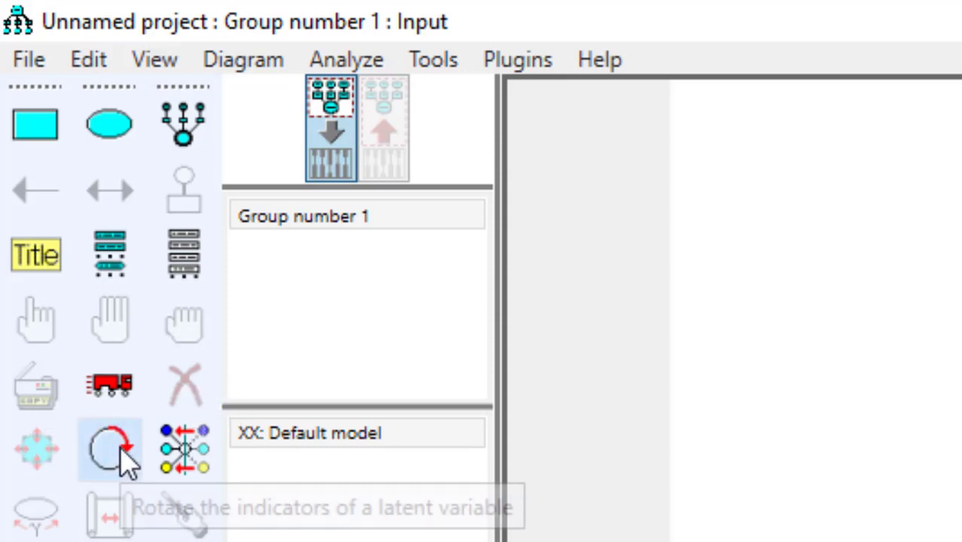
scroll("down", 3)
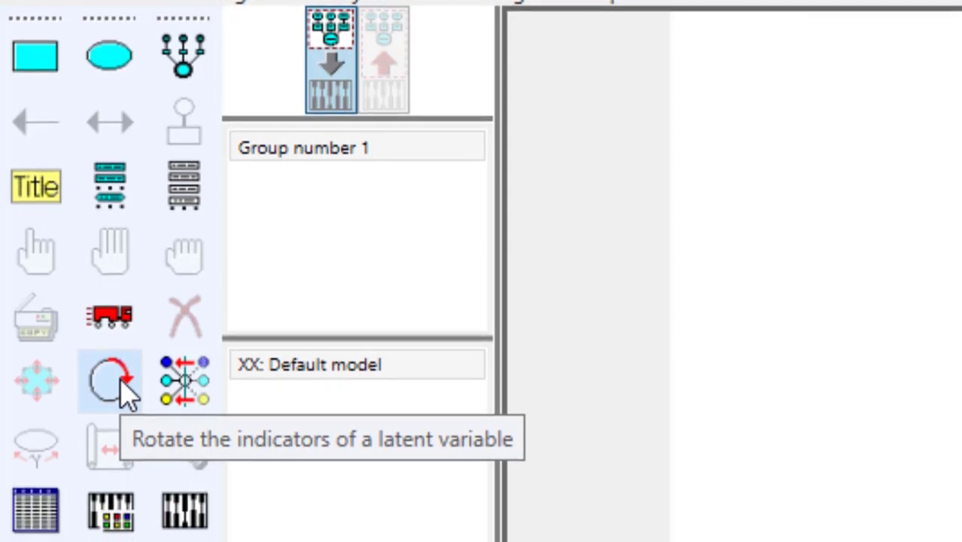
mouse_move(183, 379)
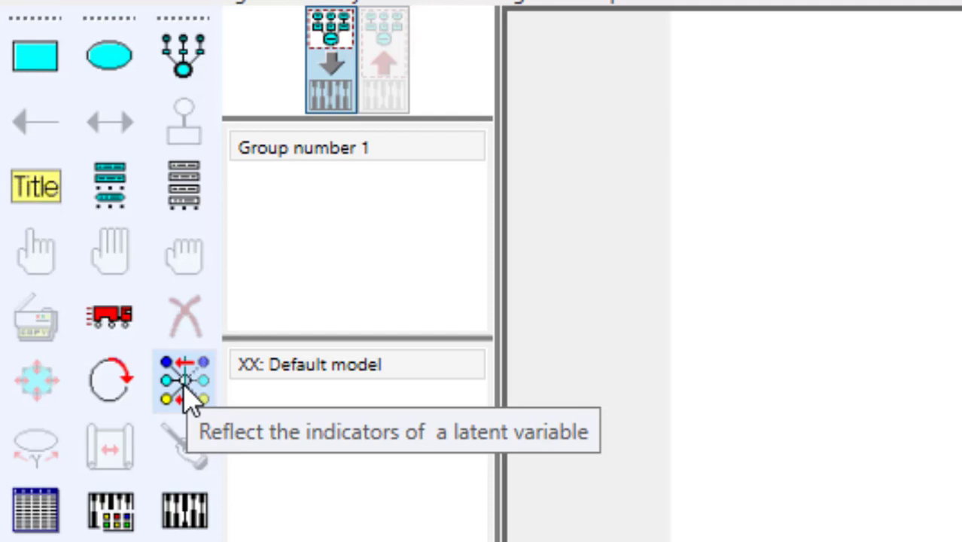
mouse_move(41, 469)
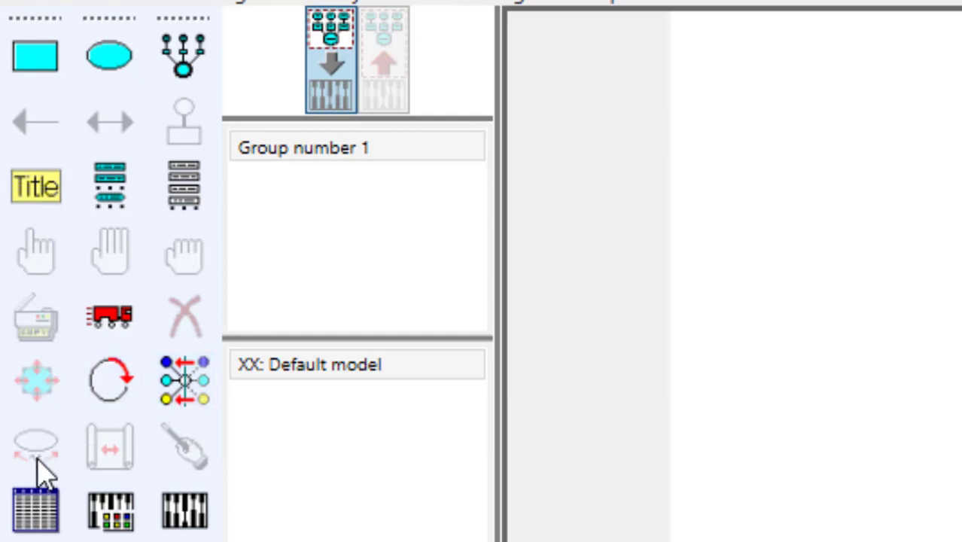
mouse_move(199, 459)
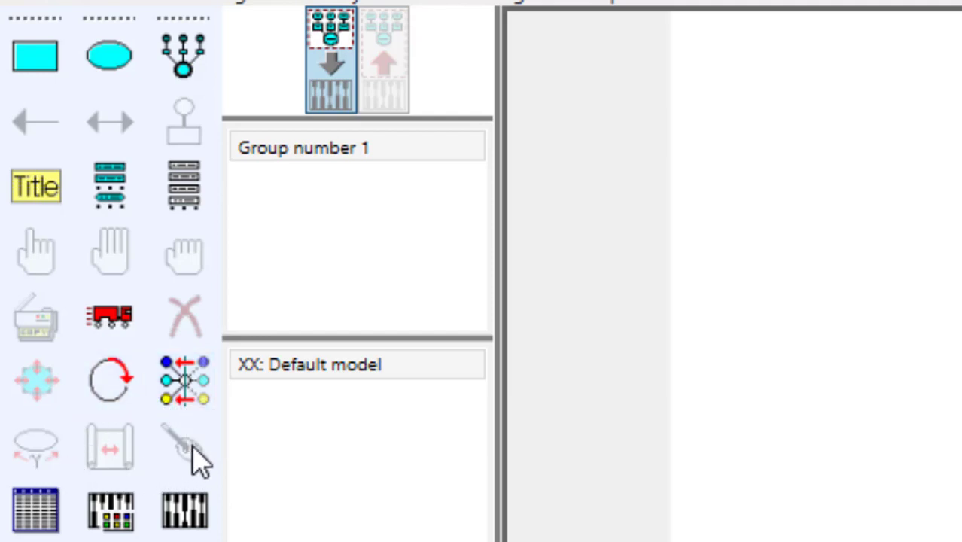
scroll("down", 3)
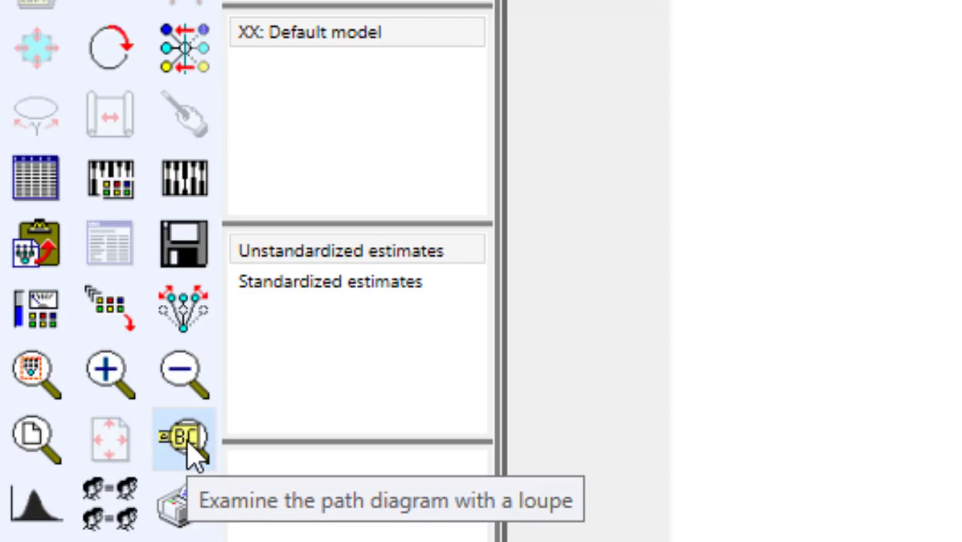
mouse_move(172, 436)
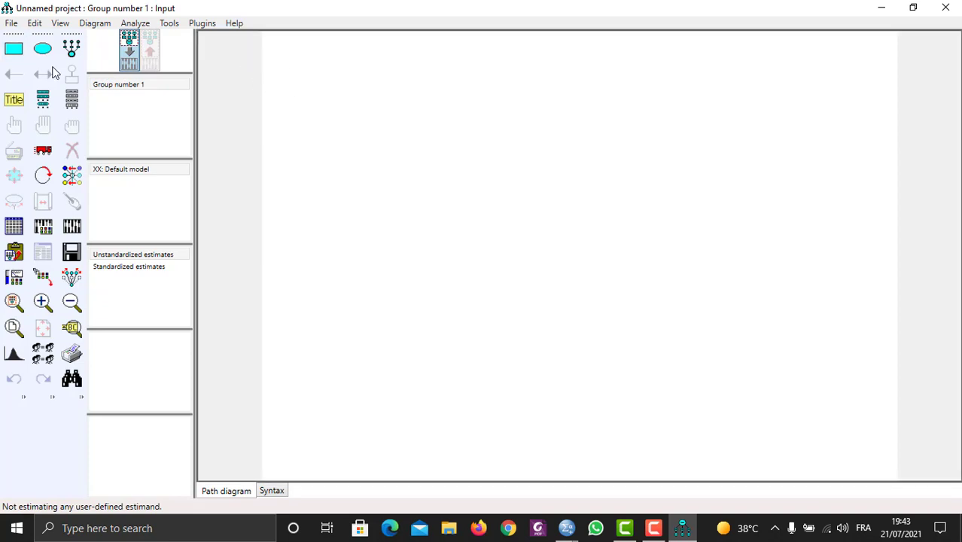
mouse_move(73, 48)
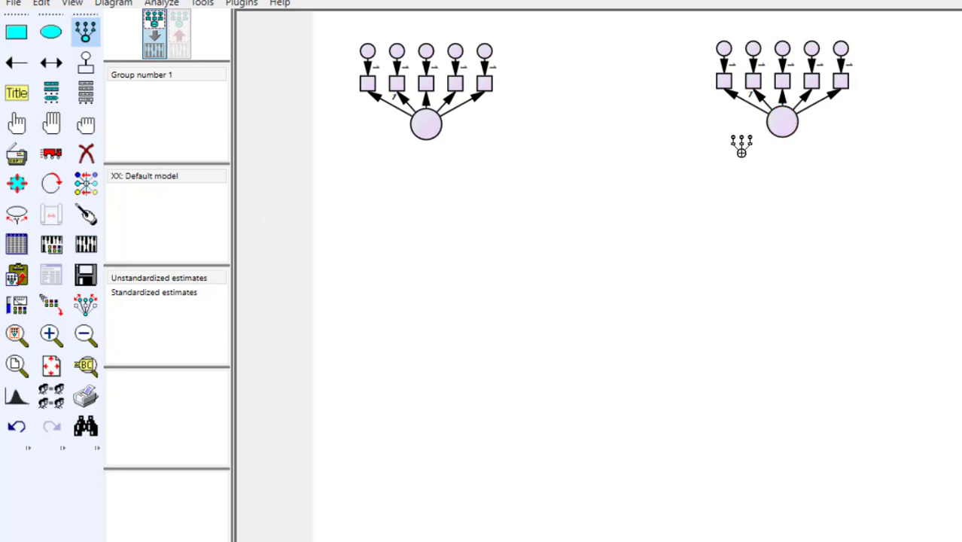
mouse_move(413, 127)
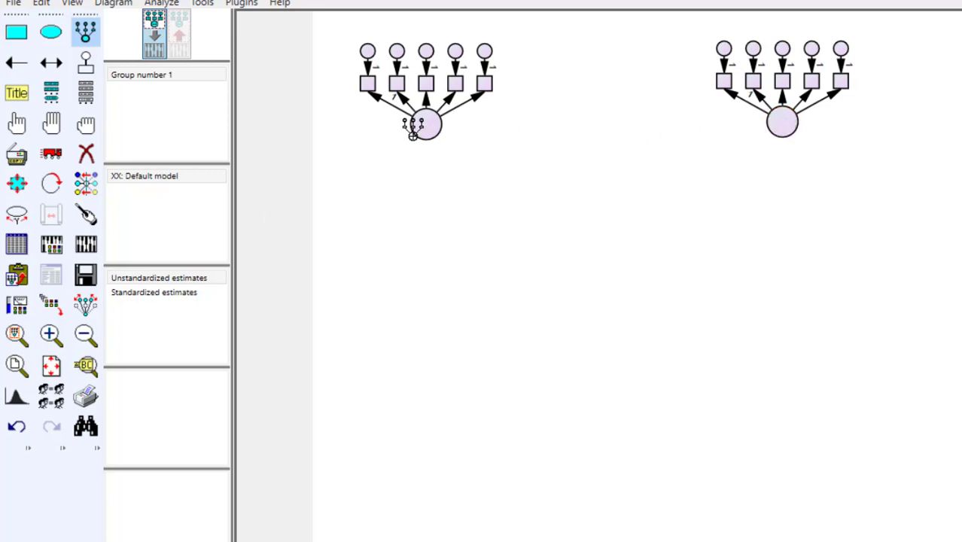
Rotate the construct's indicators to face left and enable Preserve symmetries
left_click(51, 184)
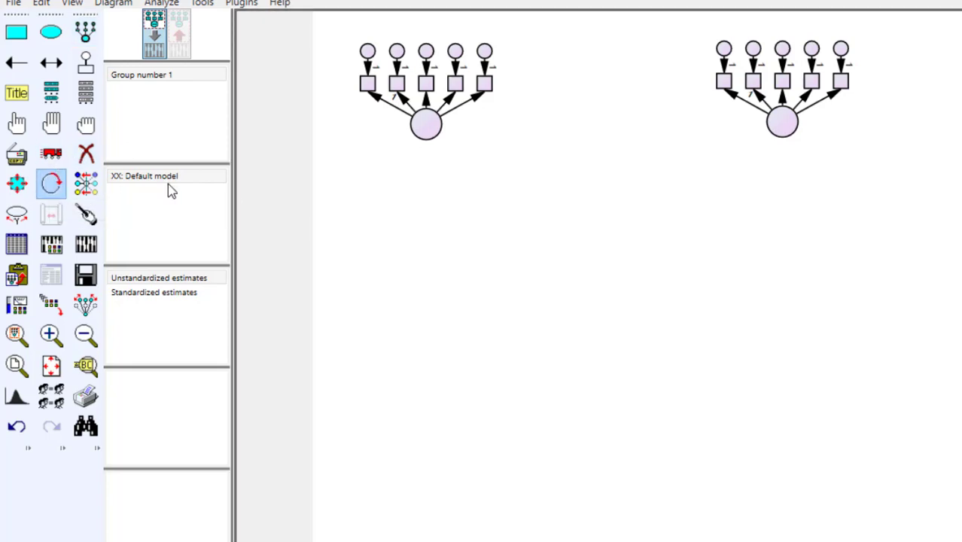
left_click(424, 122)
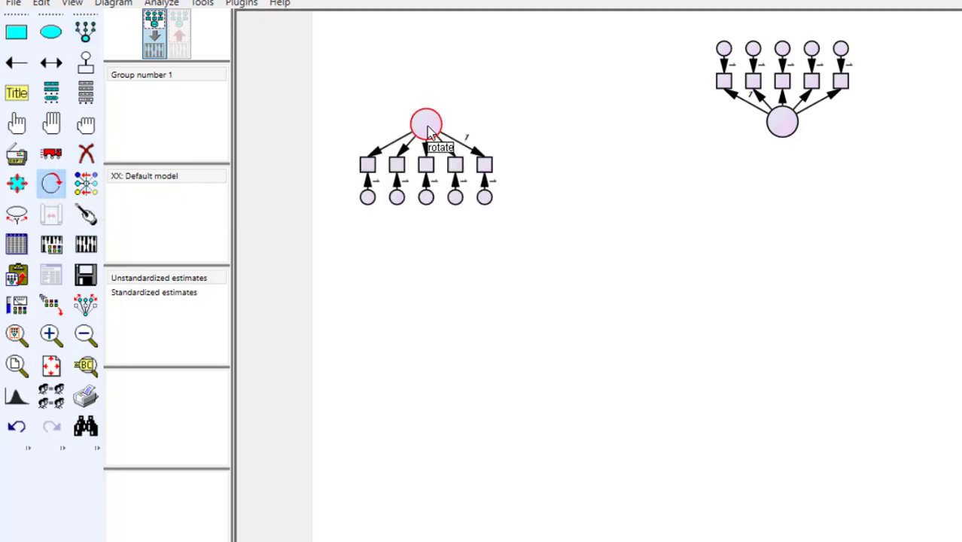
left_click(426, 123)
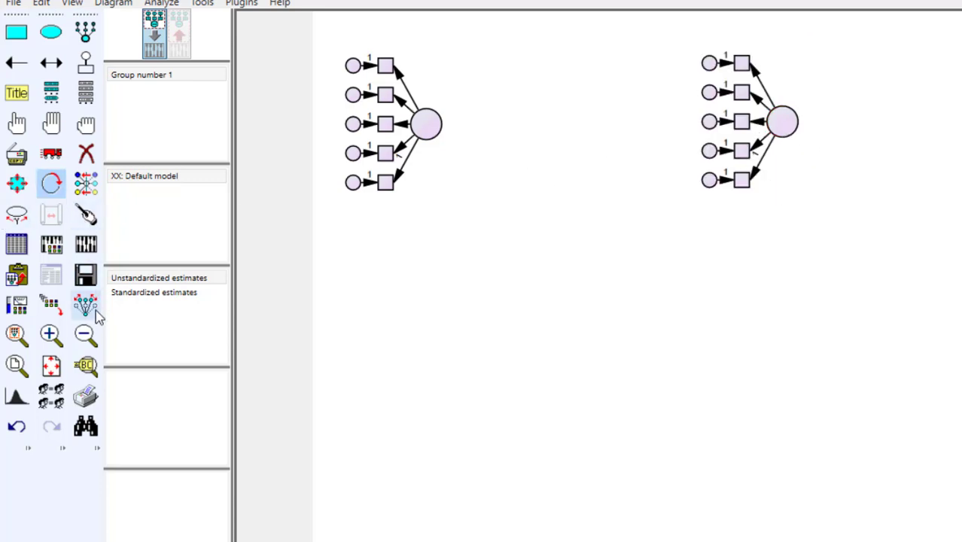
left_click(84, 304)
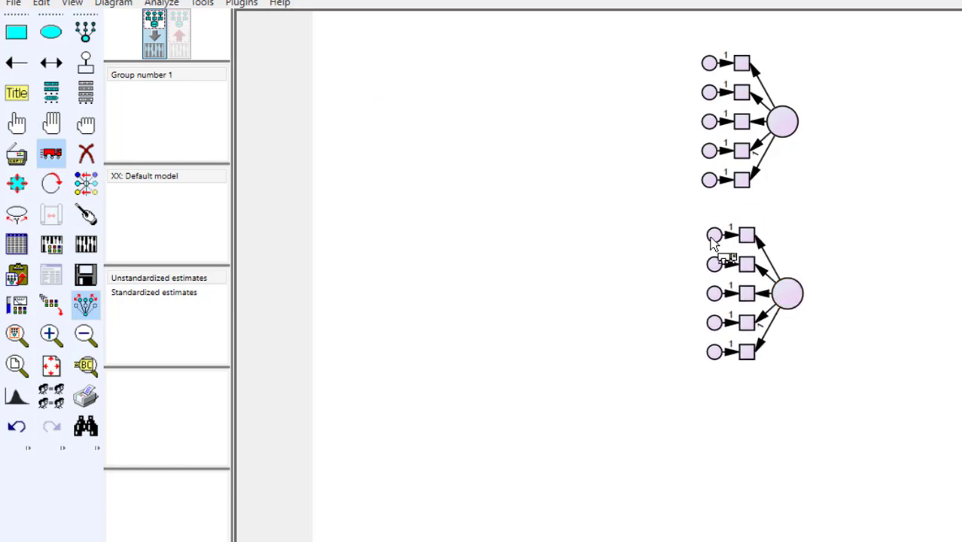
Draw a double-headed covariance arrow between the two latent variables
left_click(51, 63)
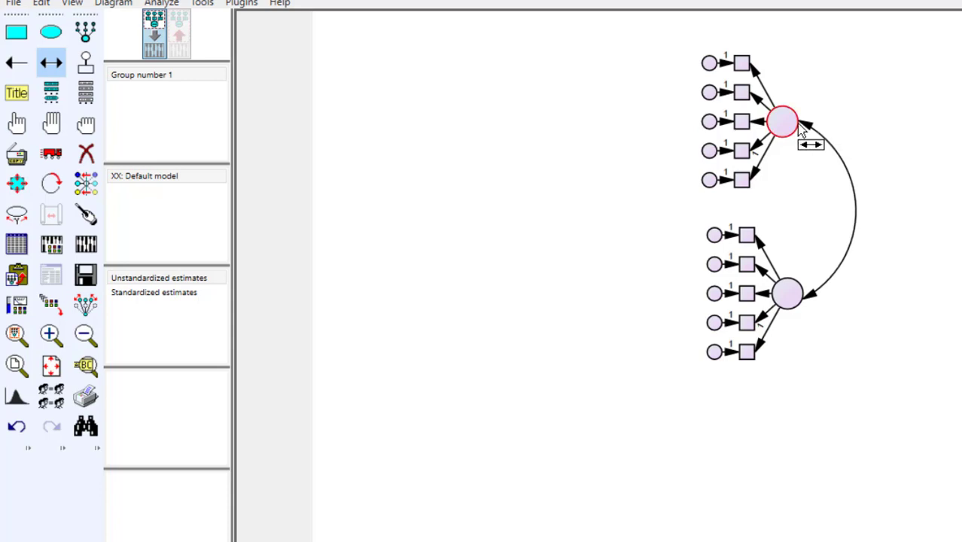
Label the upper latent variable TA and the lower one SA via Object Properties
double_click(781, 120)
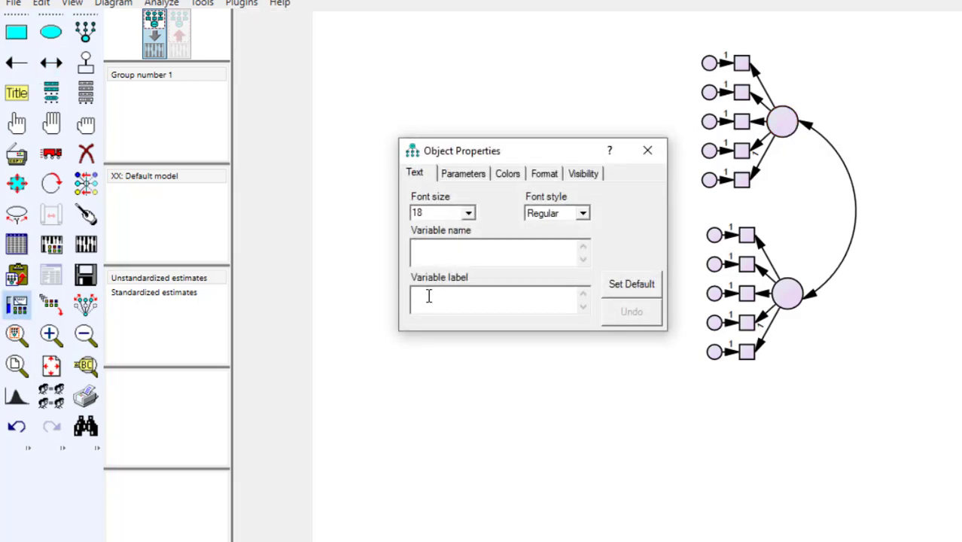
type("TA")
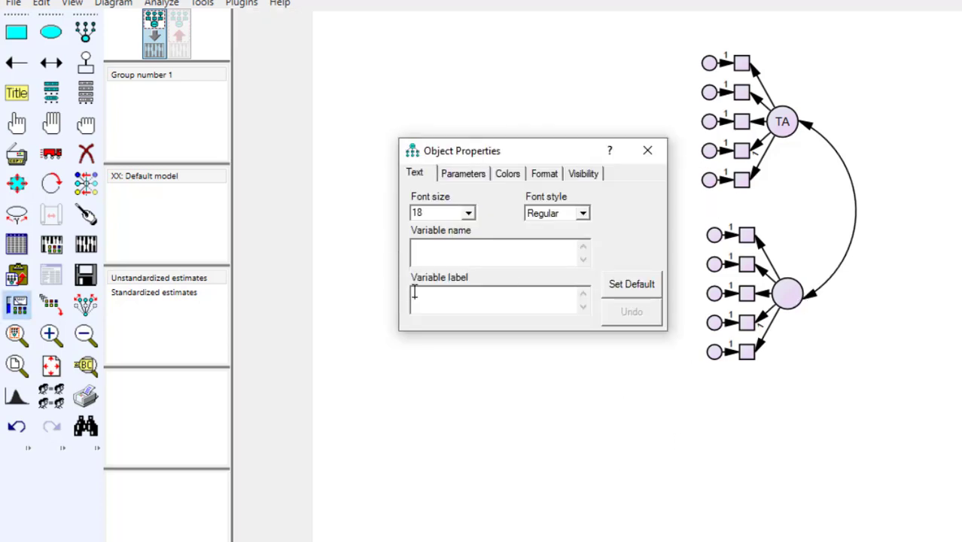
type("Variable label")
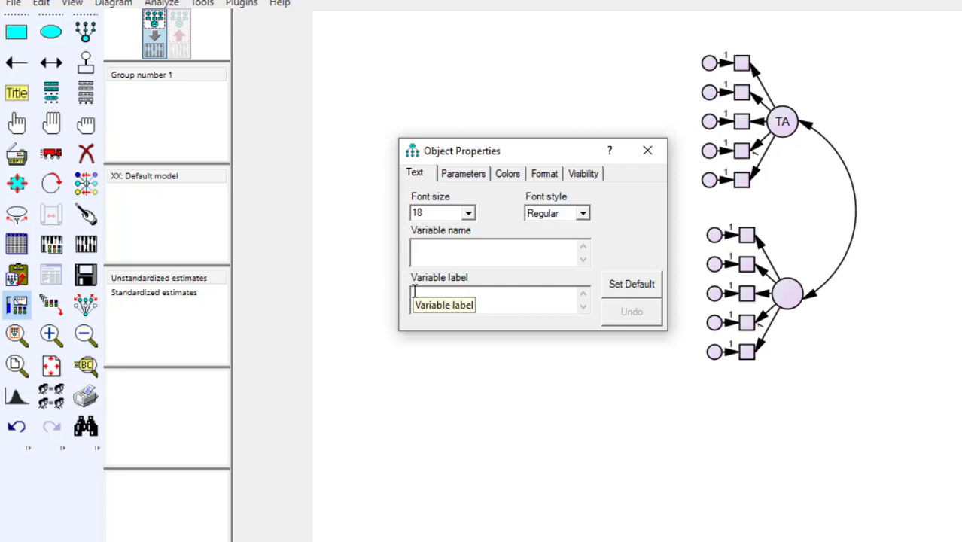
type("SA")
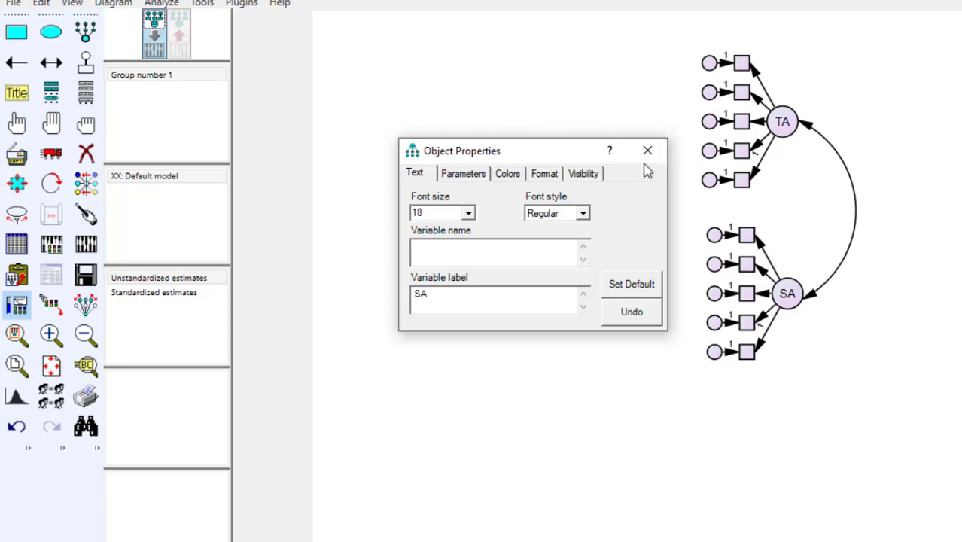
left_click(647, 151)
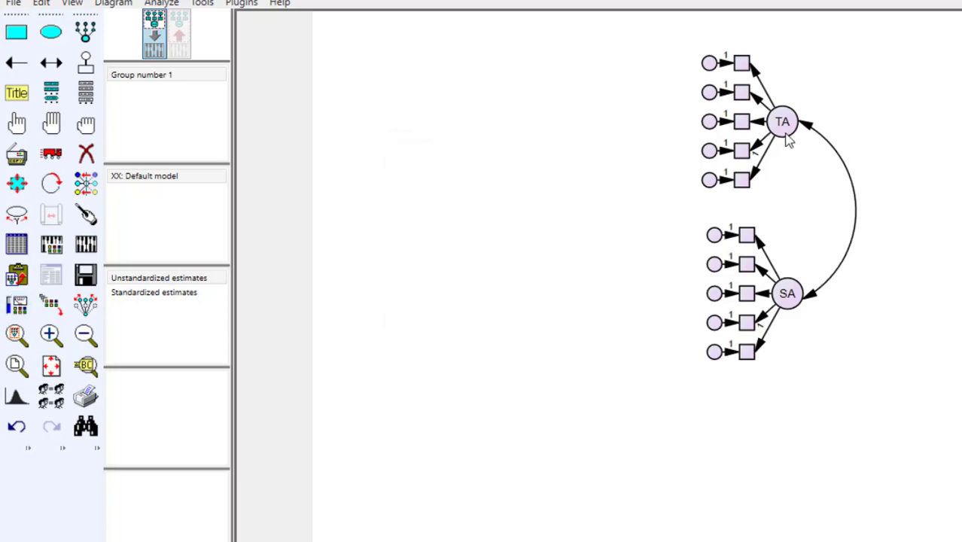
mouse_move(787, 293)
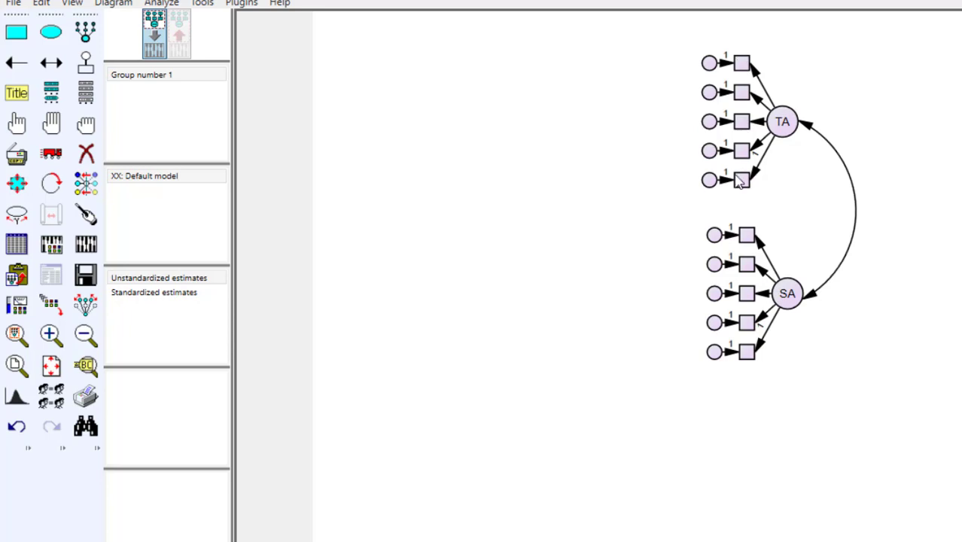
mouse_move(758, 67)
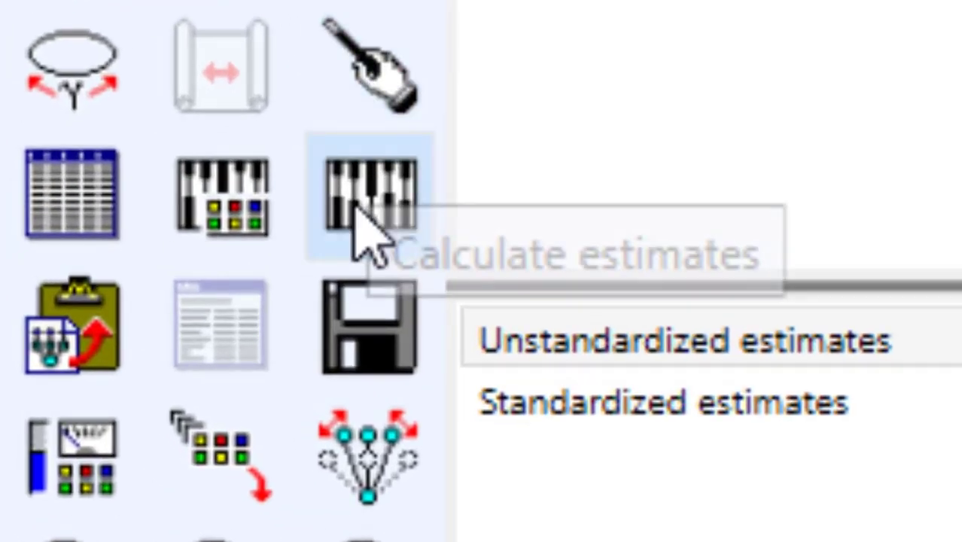
mouse_move(69, 199)
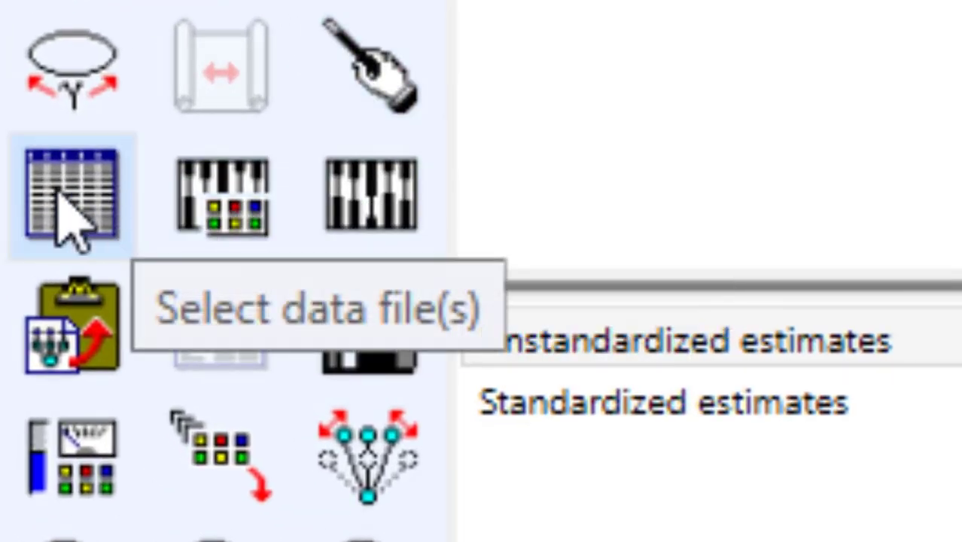
mouse_move(102, 214)
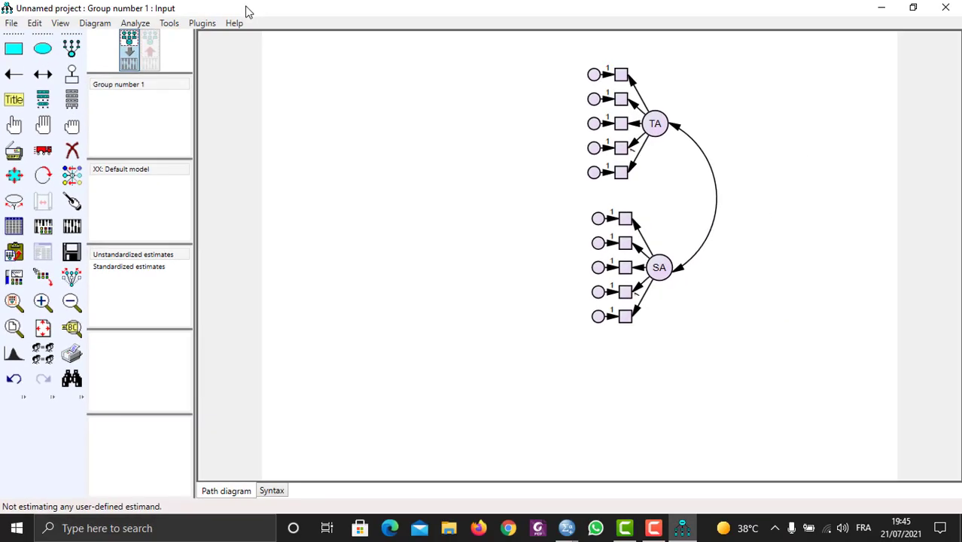
mouse_move(244, 45)
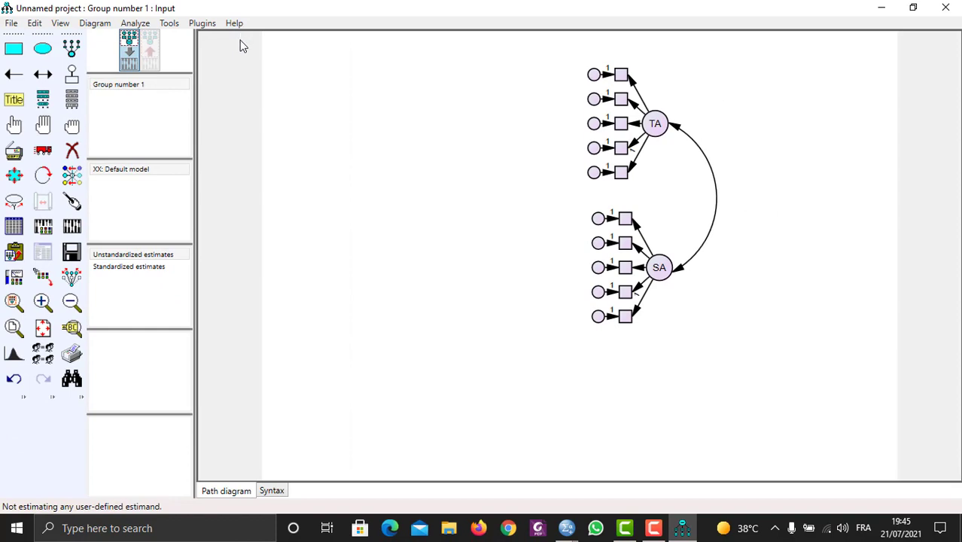
mouse_move(14, 225)
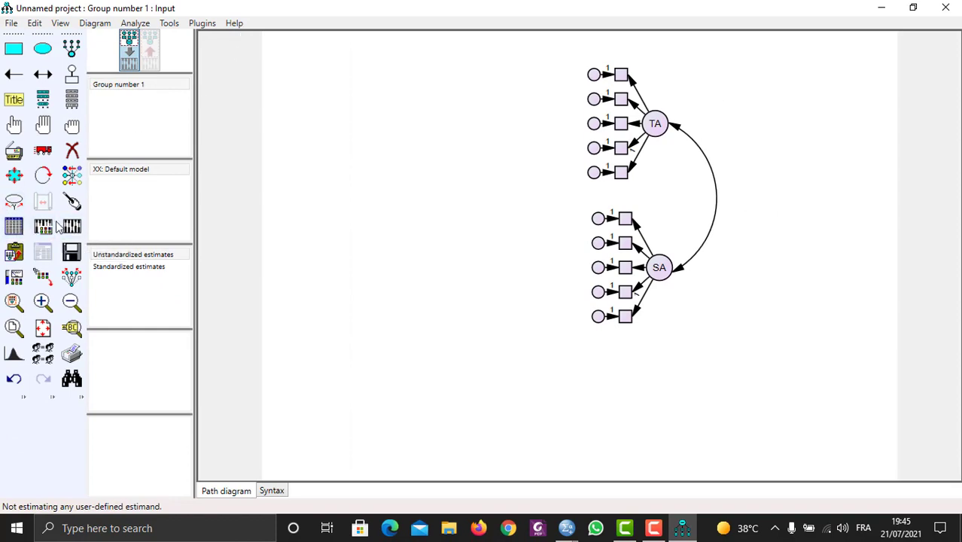
mouse_move(72, 226)
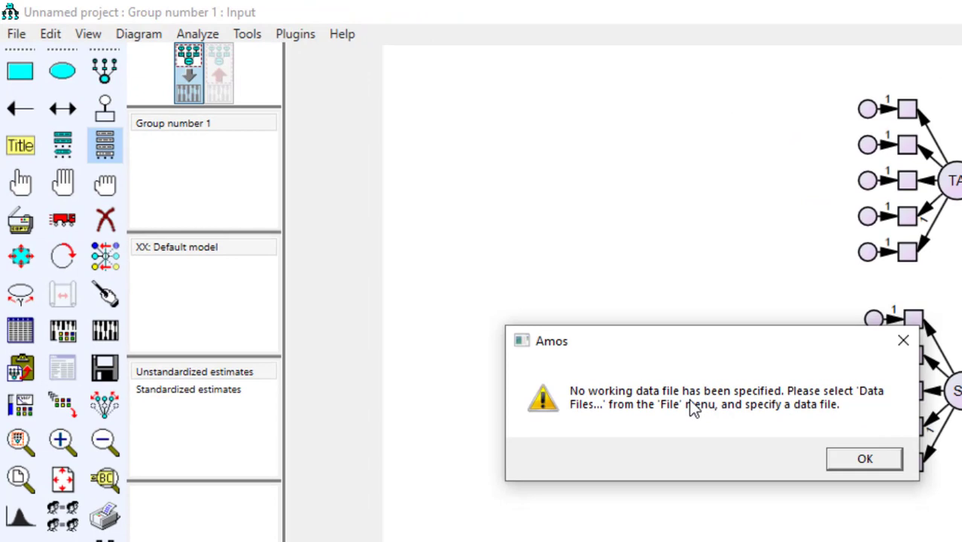
mouse_move(861, 409)
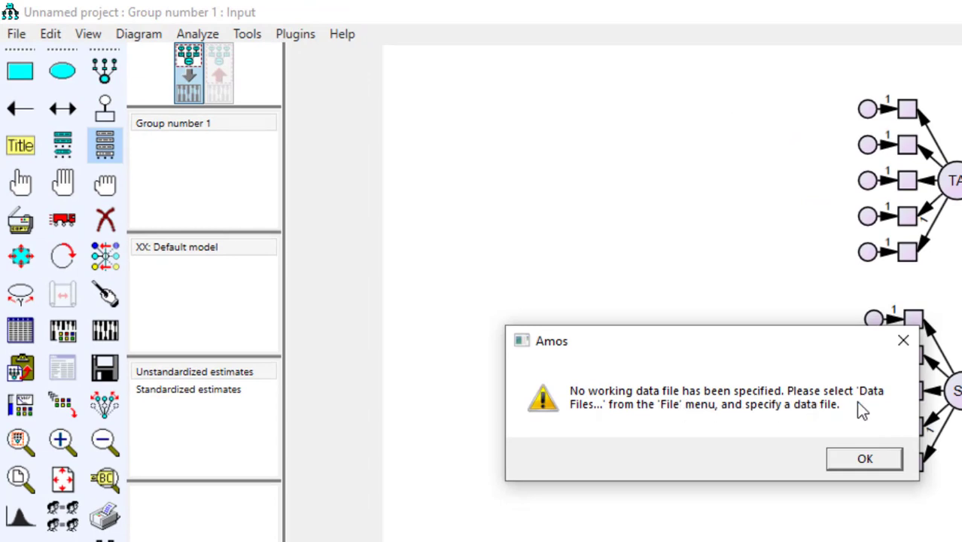
mouse_move(912, 355)
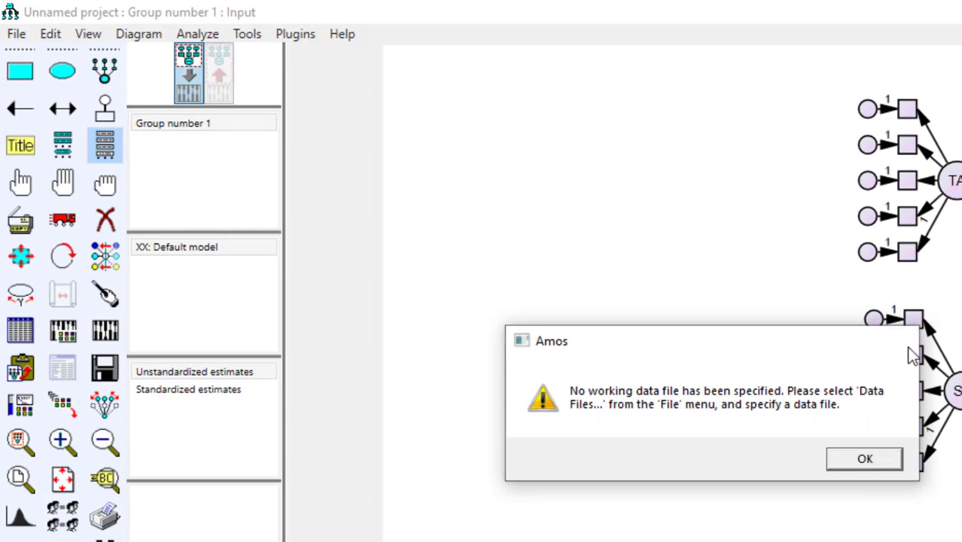
Dismiss the no-data-file warning and view the empty Variables in Dataset list
left_click(864, 458)
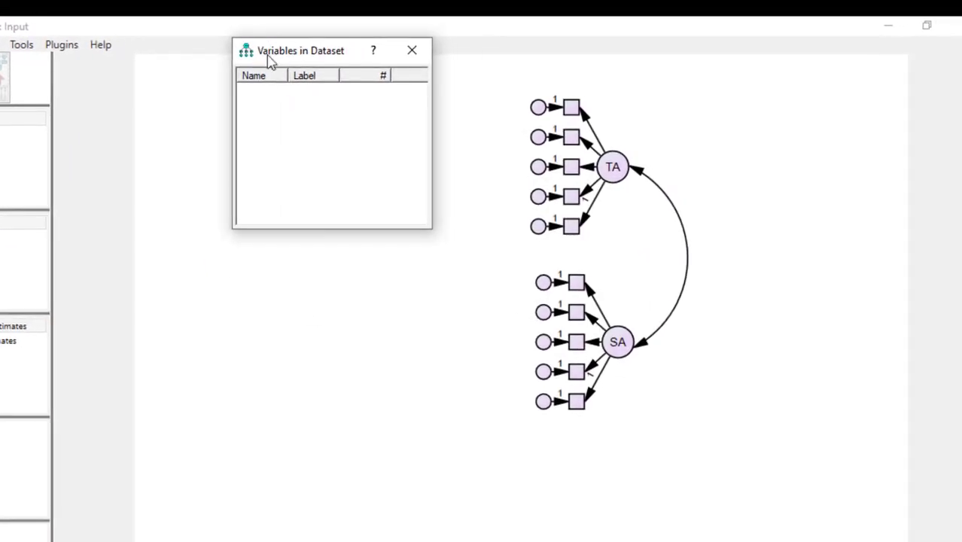
left_click(571, 106)
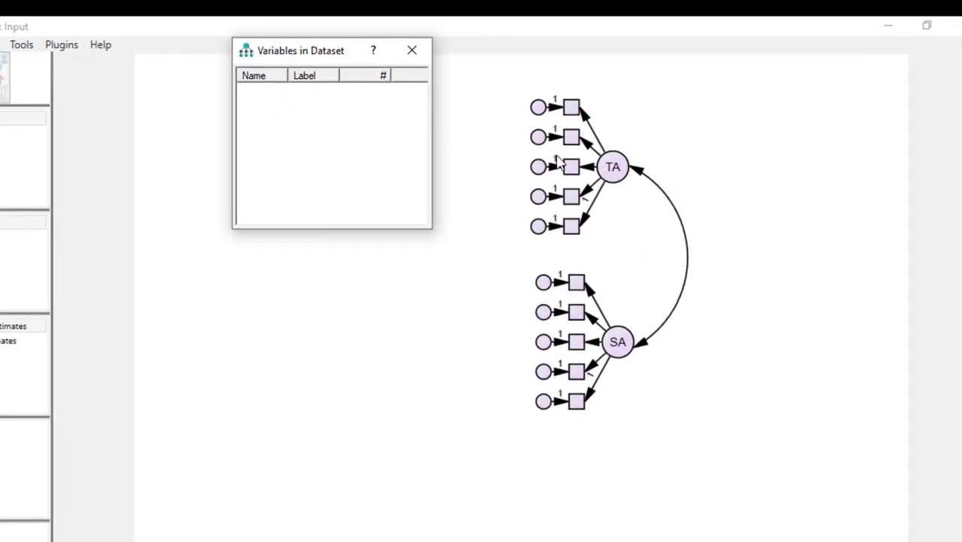
left_click(538, 165)
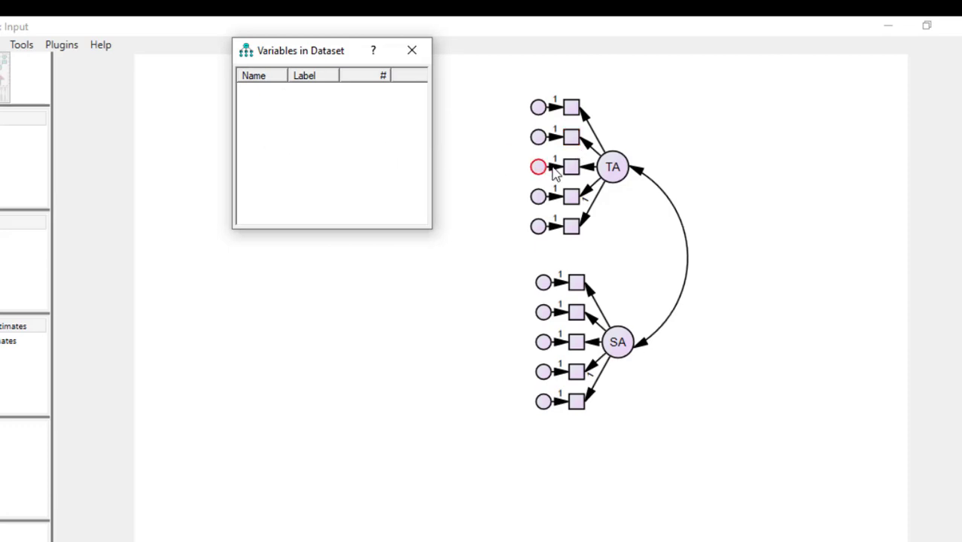
mouse_move(504, 193)
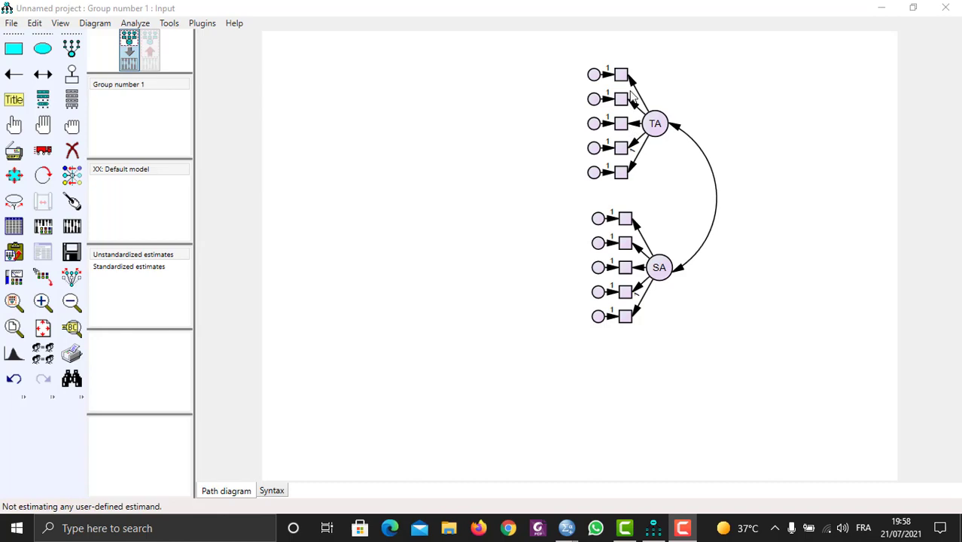
mouse_move(632, 123)
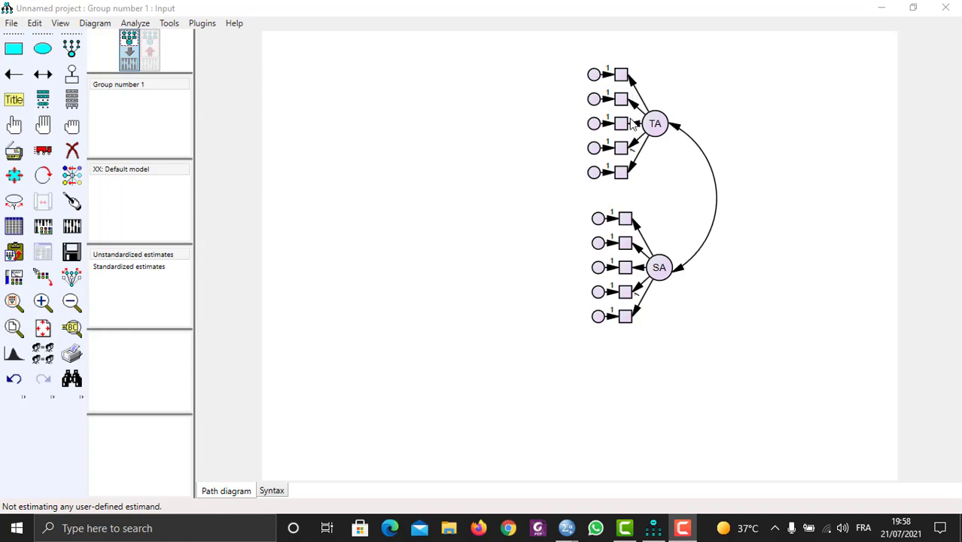
mouse_move(633, 76)
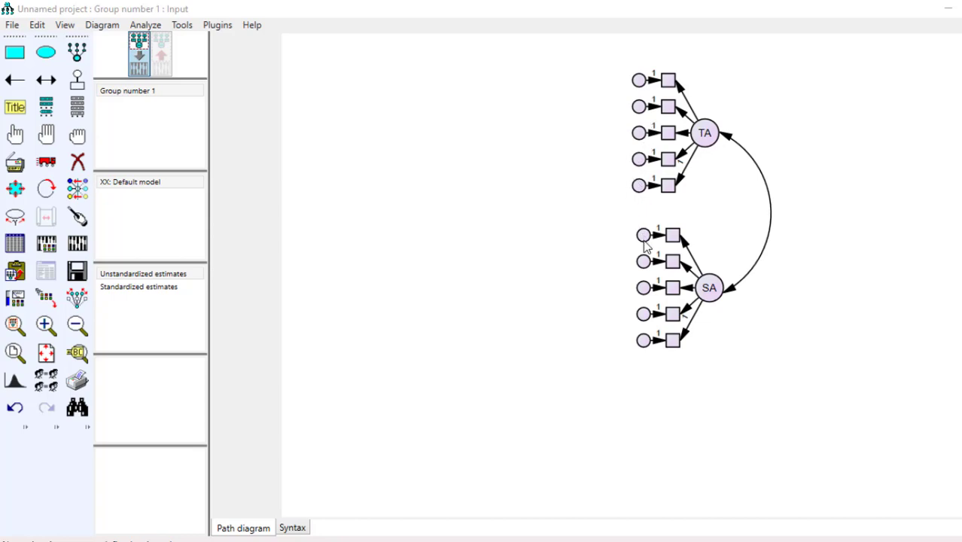
mouse_move(659, 332)
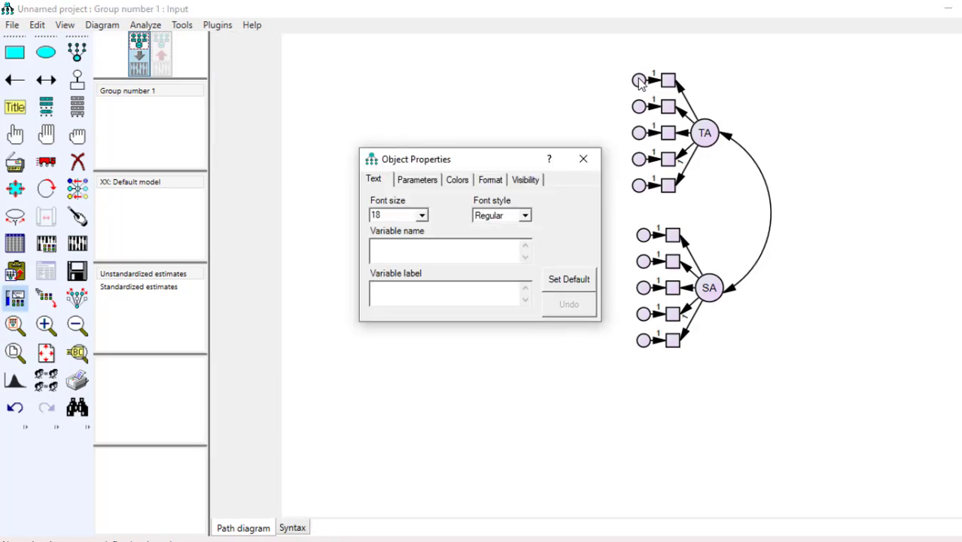
Label the top TA error term e1 in Object Properties
left_click(448, 292)
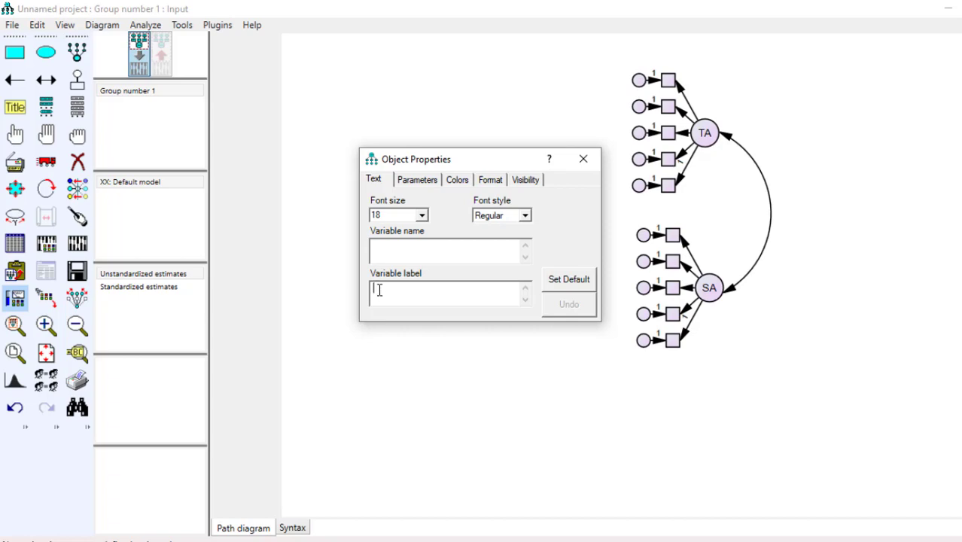
type("z")
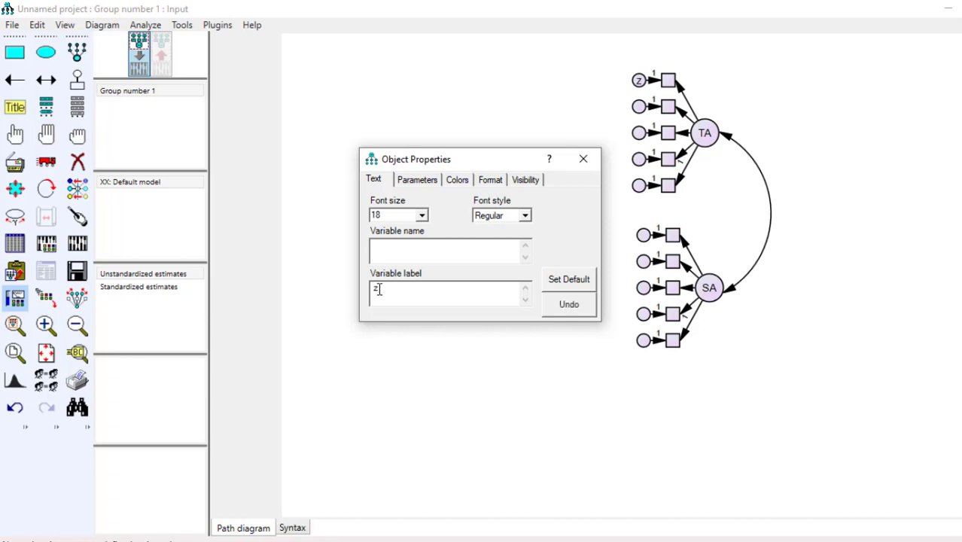
type("e")
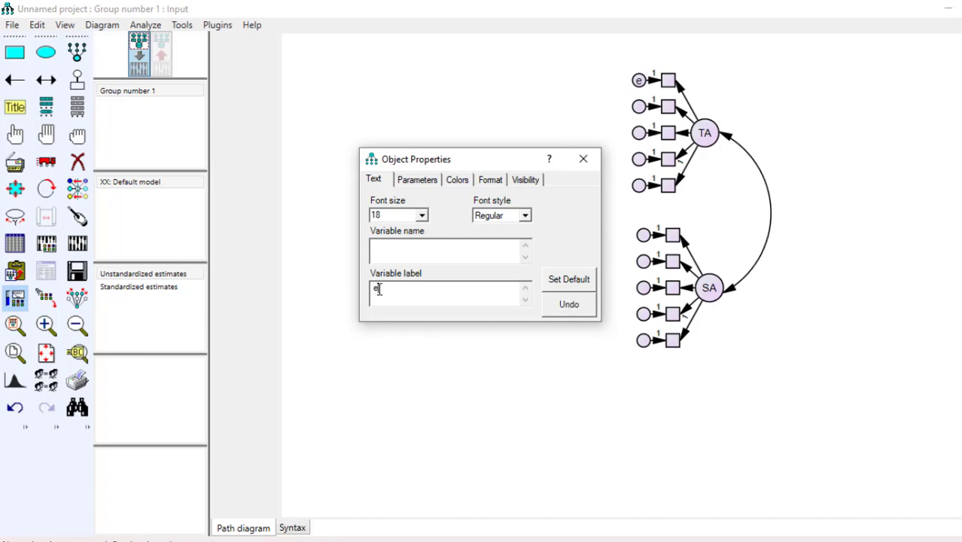
type("1")
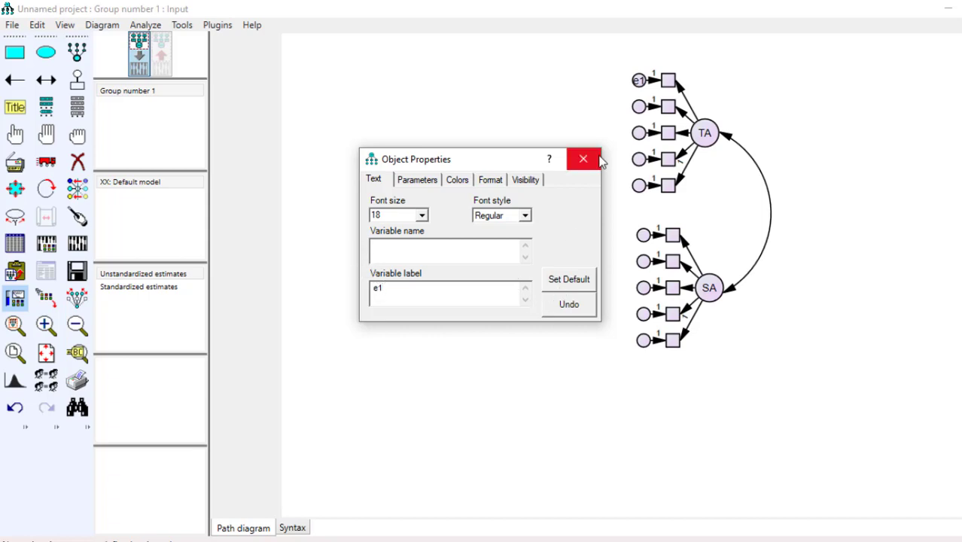
left_click(583, 159)
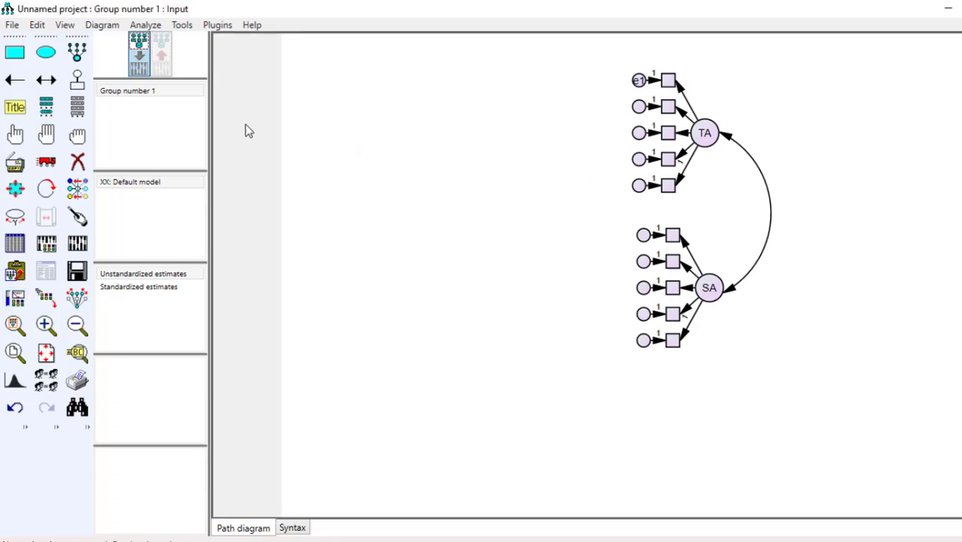
Auto-name all unobserved variables via the plugin and change the error term's label to e10
left_click(217, 24)
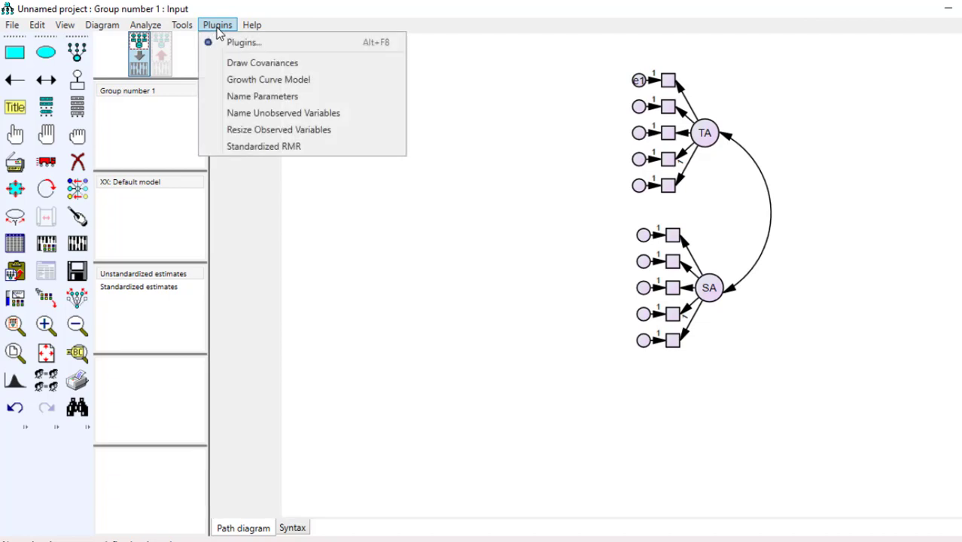
mouse_move(262, 97)
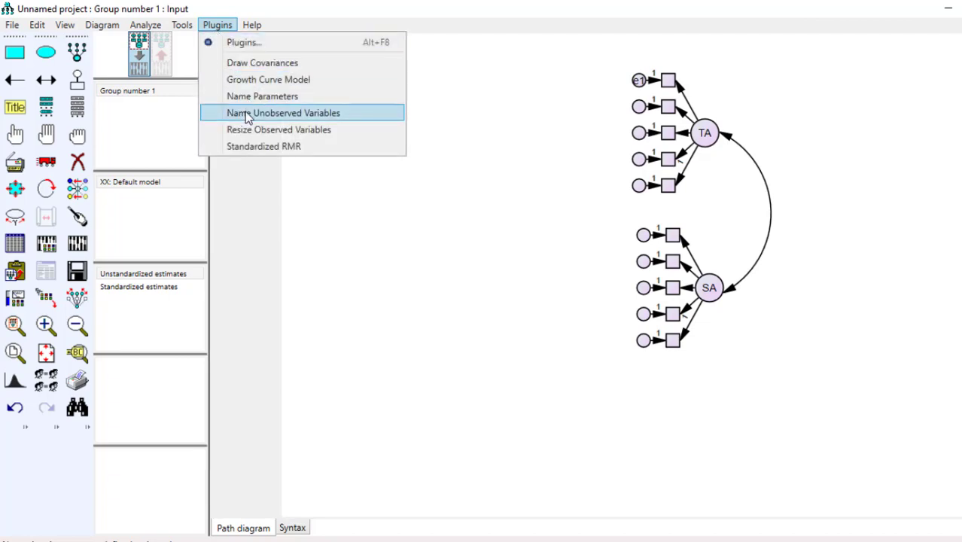
left_click(283, 111)
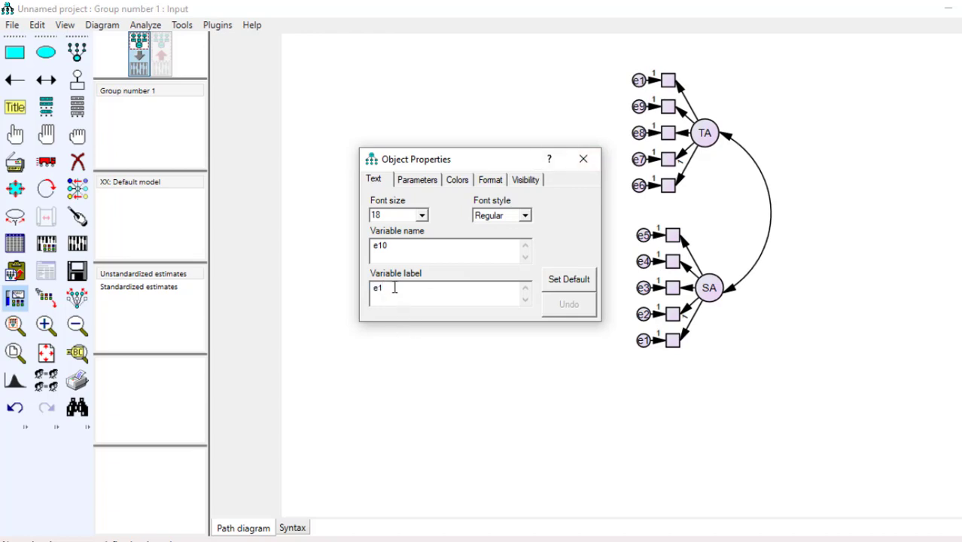
type("0")
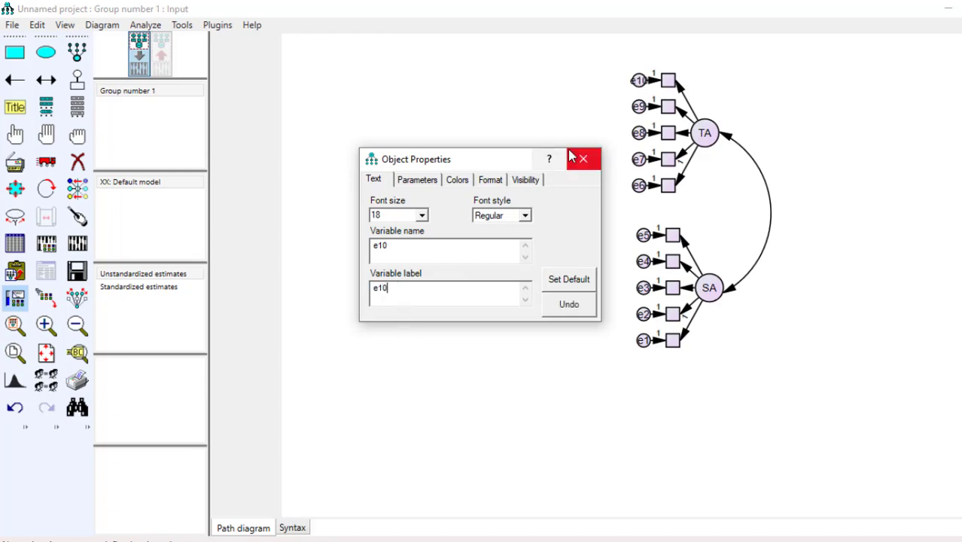
left_click(582, 160)
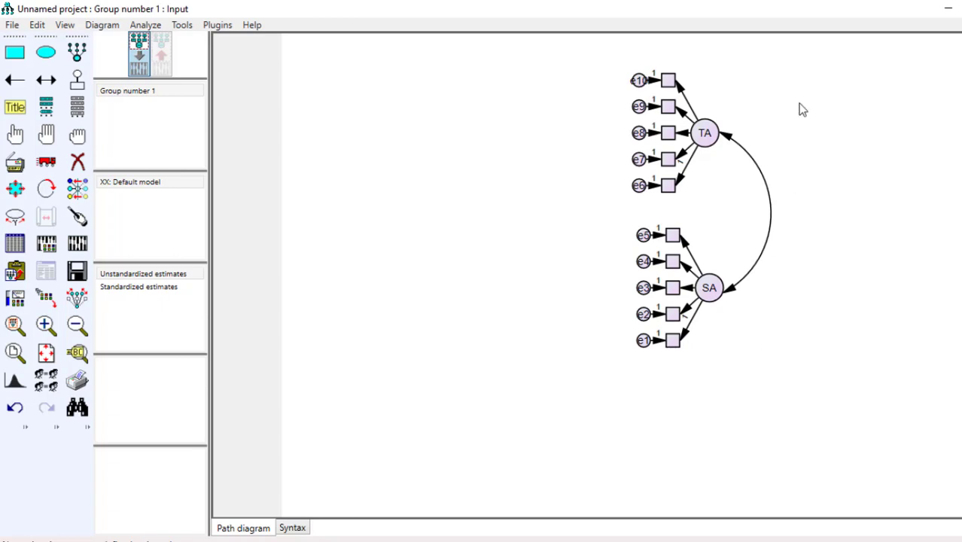
mouse_move(665, 295)
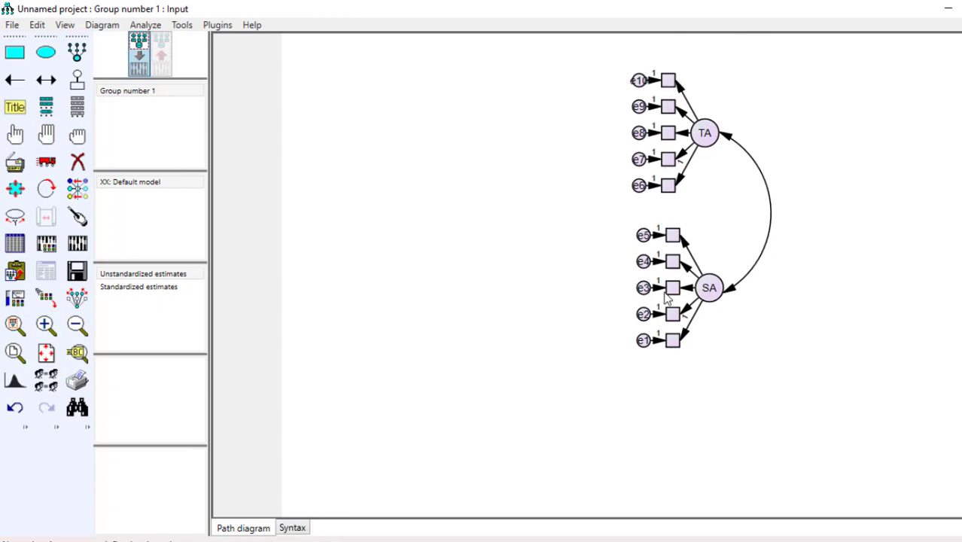
mouse_move(695, 196)
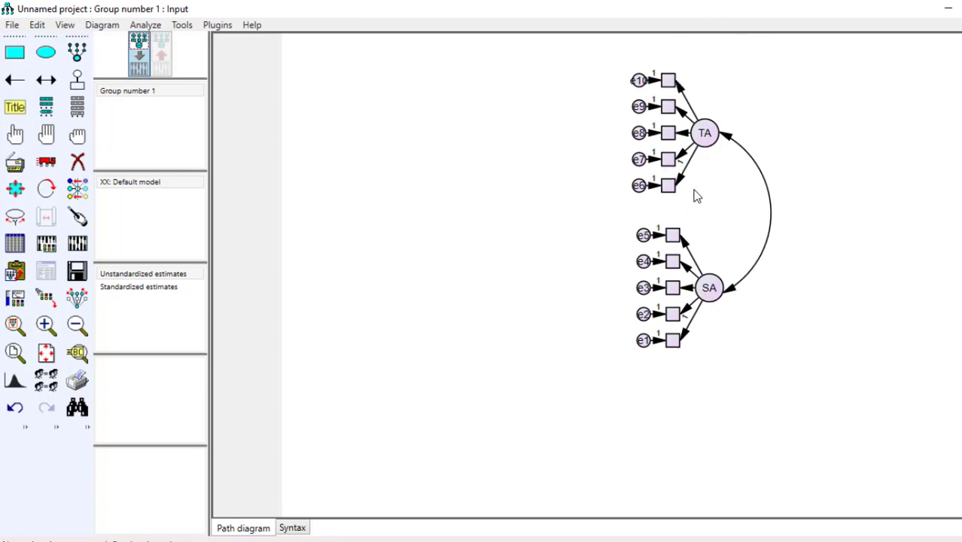
mouse_move(78, 244)
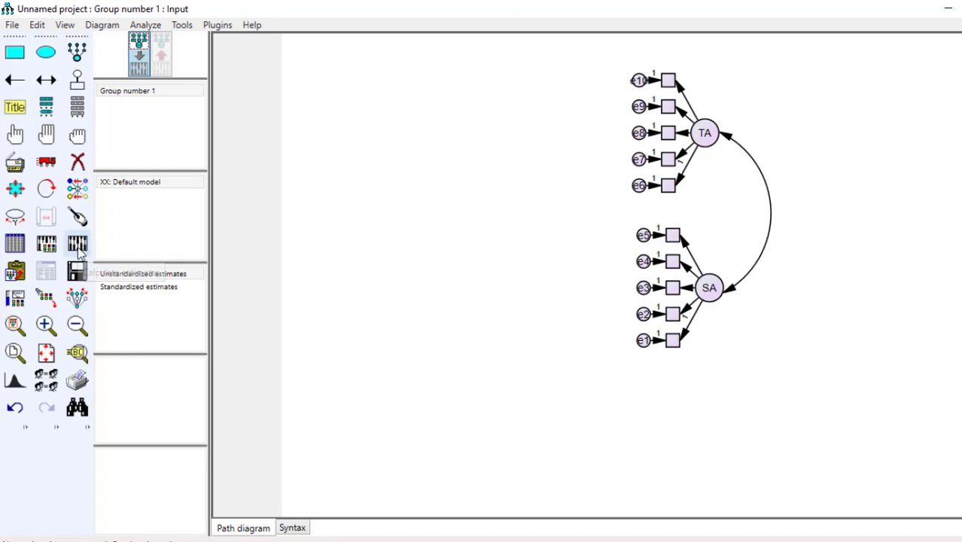
mouse_move(78, 244)
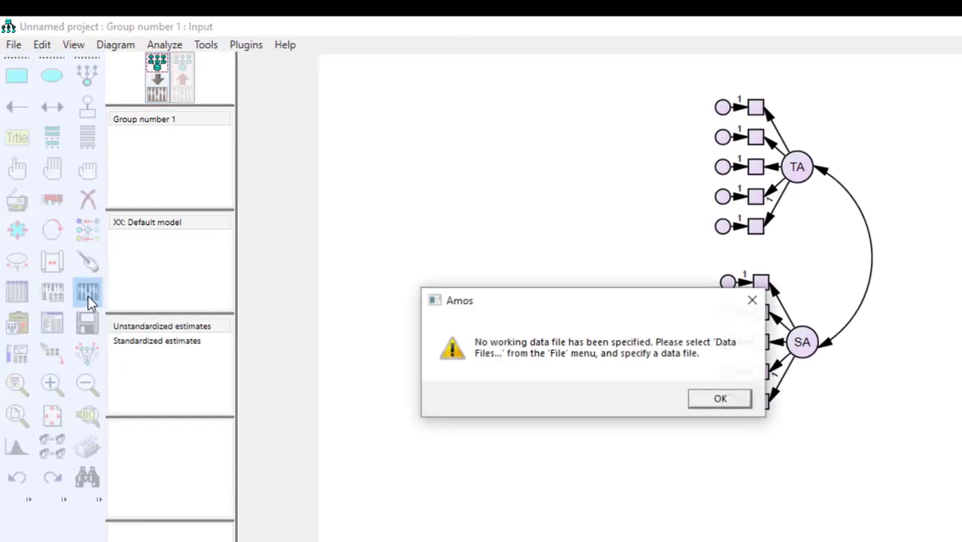
left_click(720, 397)
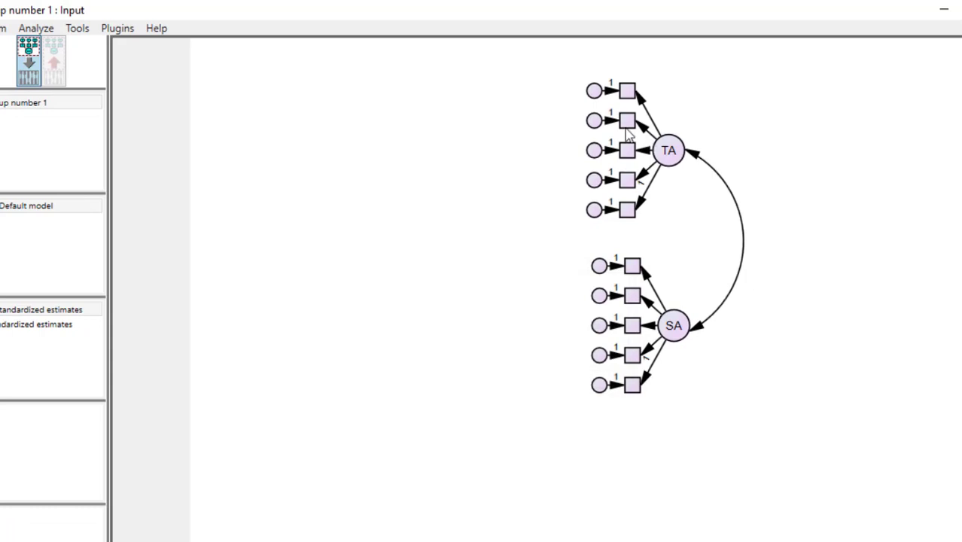